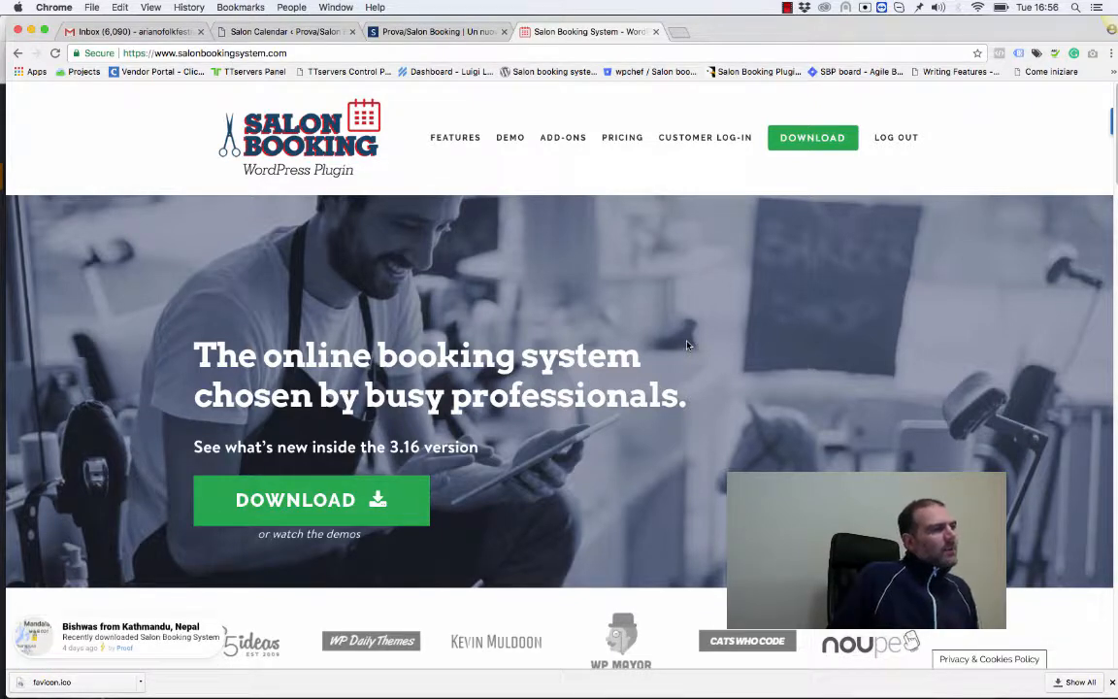
mouse_move(654, 316)
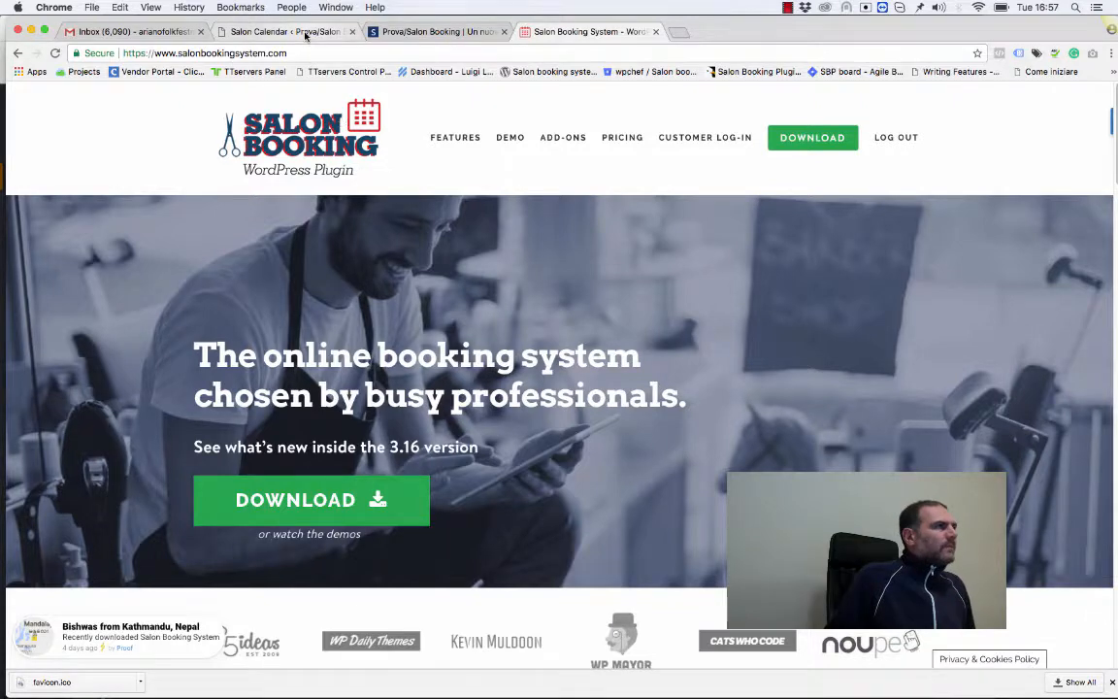
Reach the salon's Checkout settings showing the Advanced Discount System option enabled.
click(287, 31)
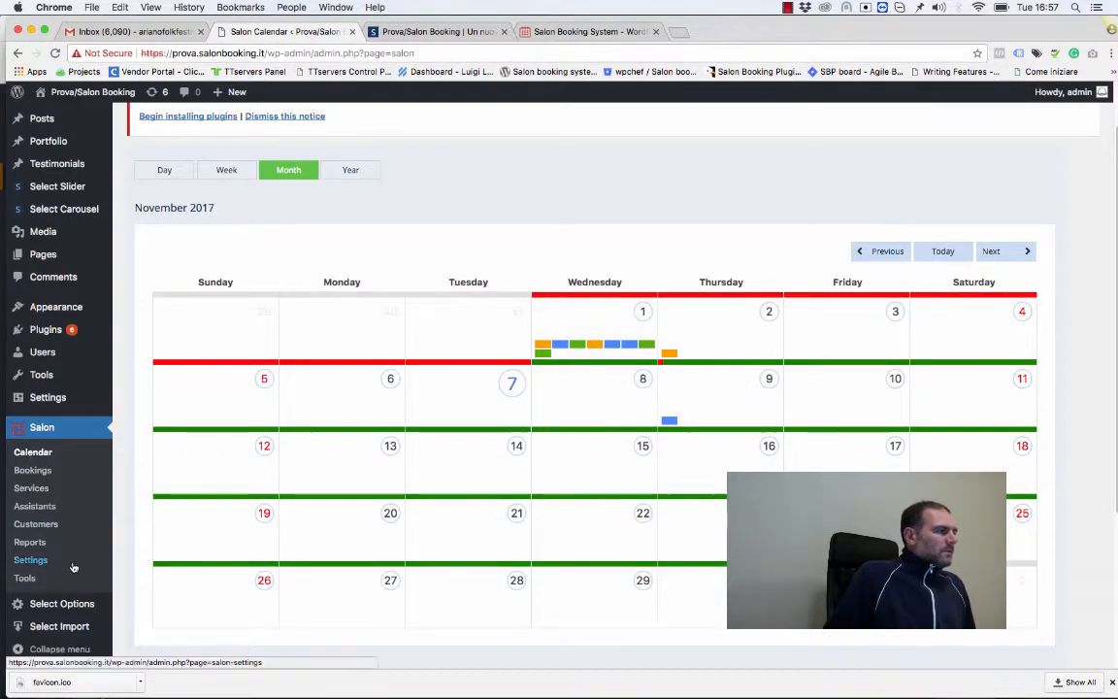
click(31, 559)
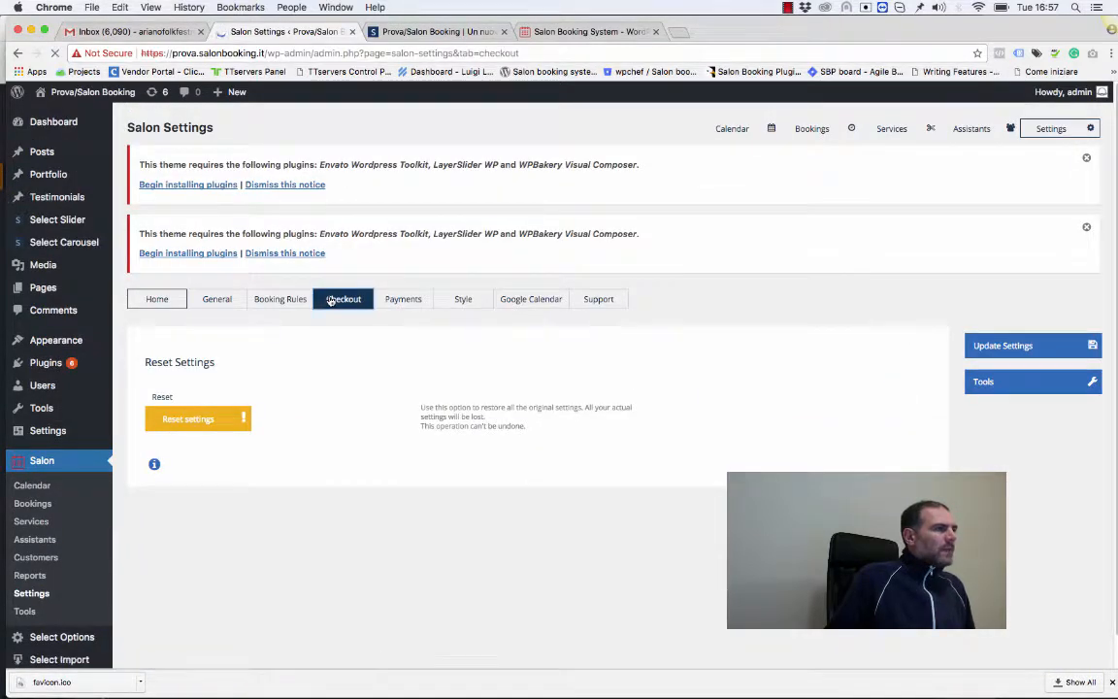
scroll(down, 3)
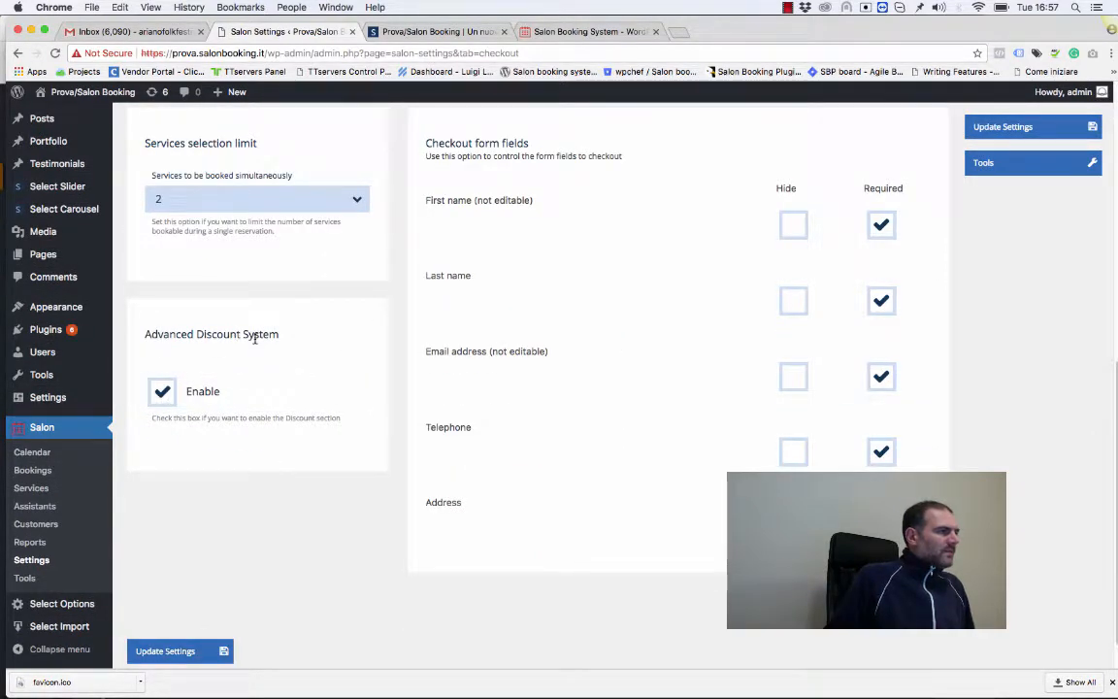
mouse_move(994, 130)
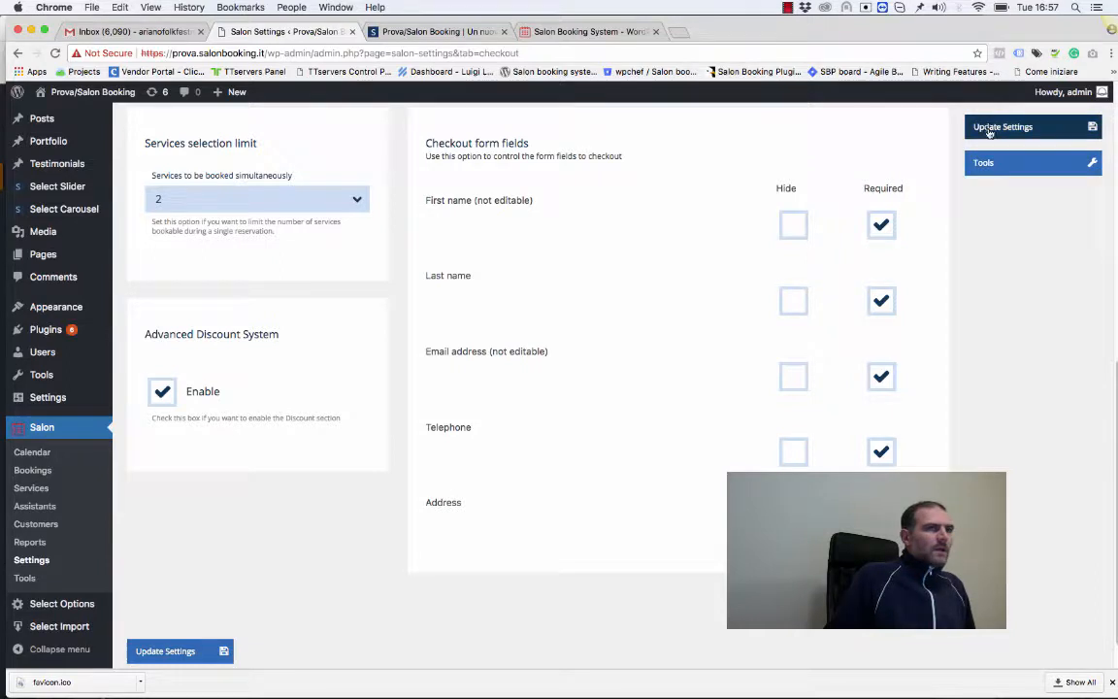
Save the checkout settings and go to the empty Discounts list.
click(1001, 126)
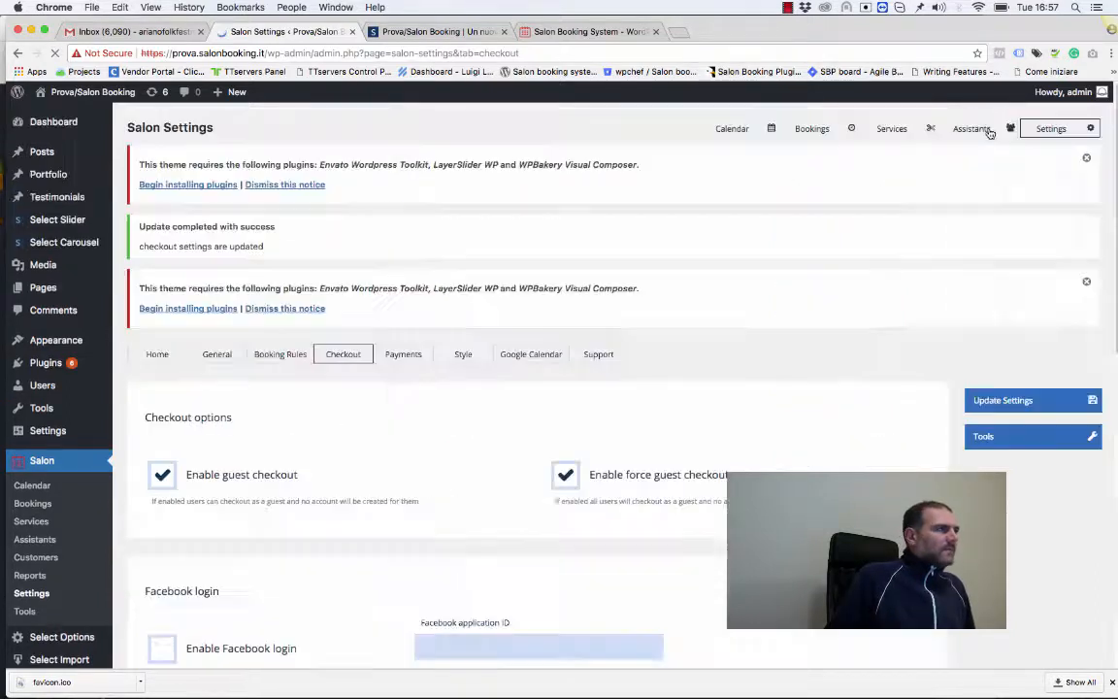
mouse_move(551, 303)
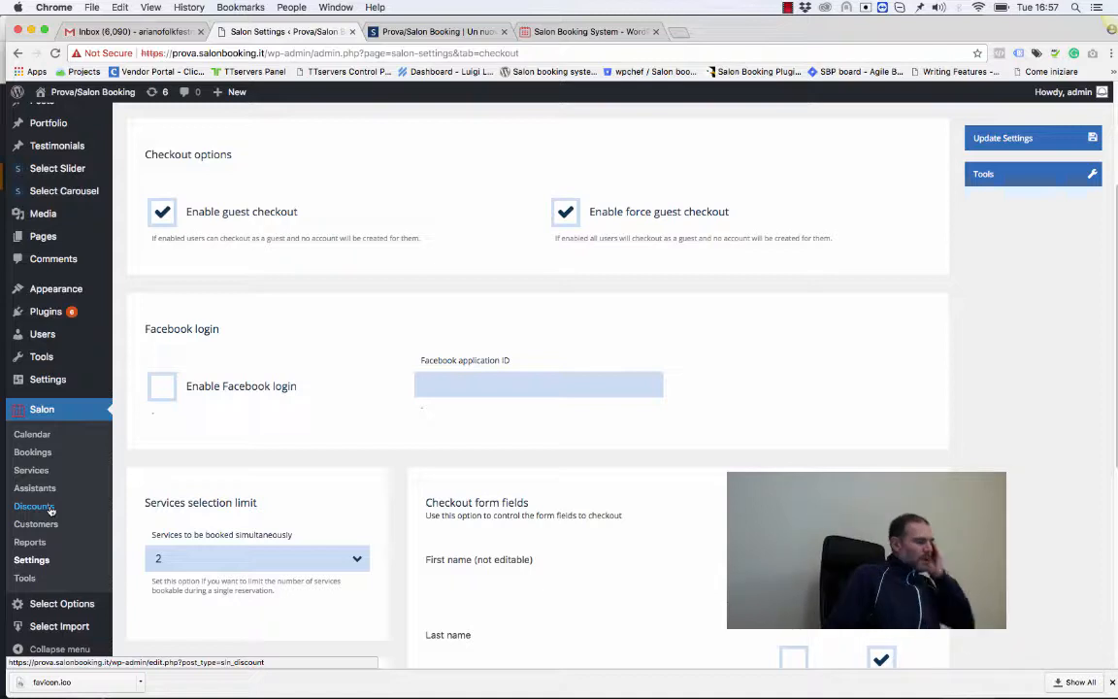
click(31, 504)
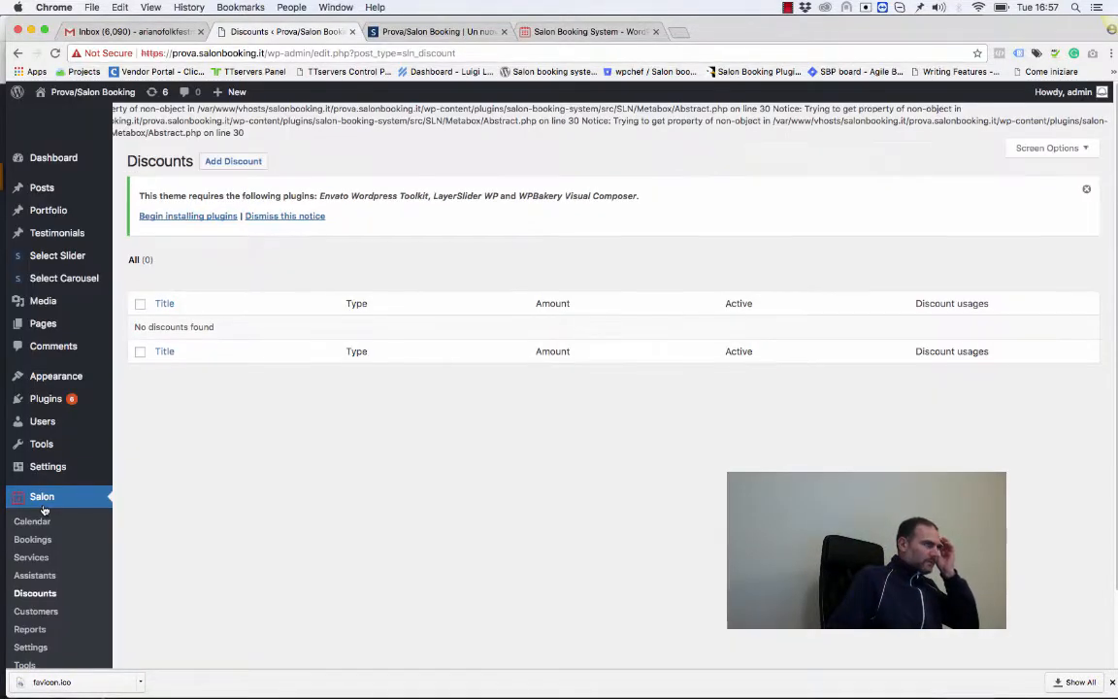
mouse_move(417, 281)
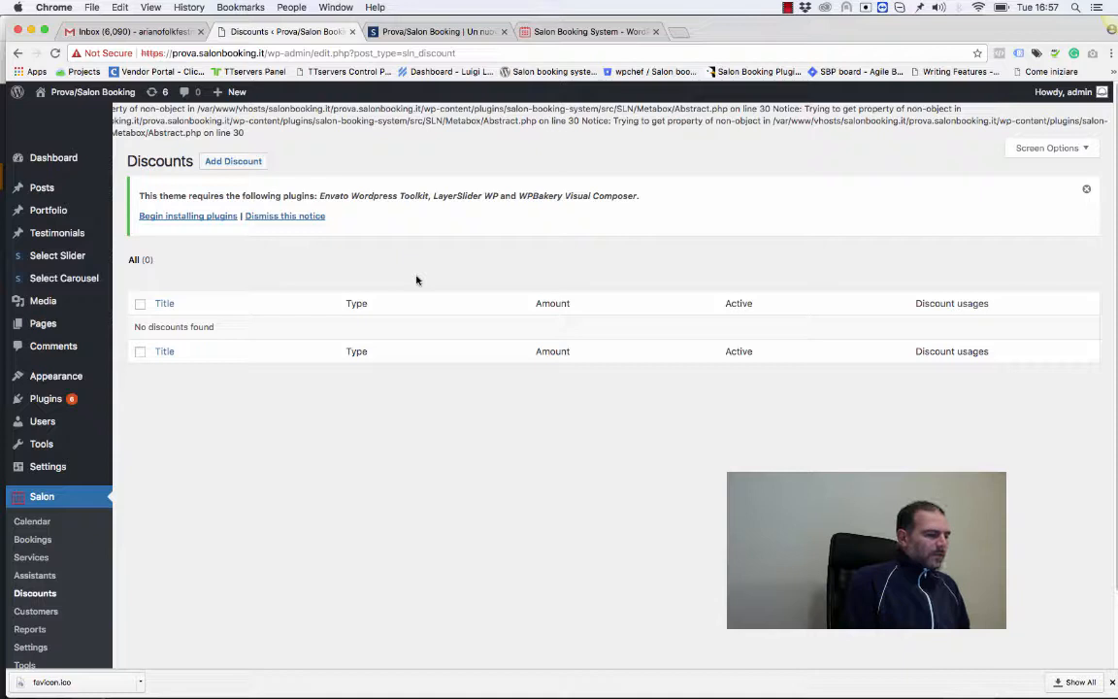
mouse_move(305, 275)
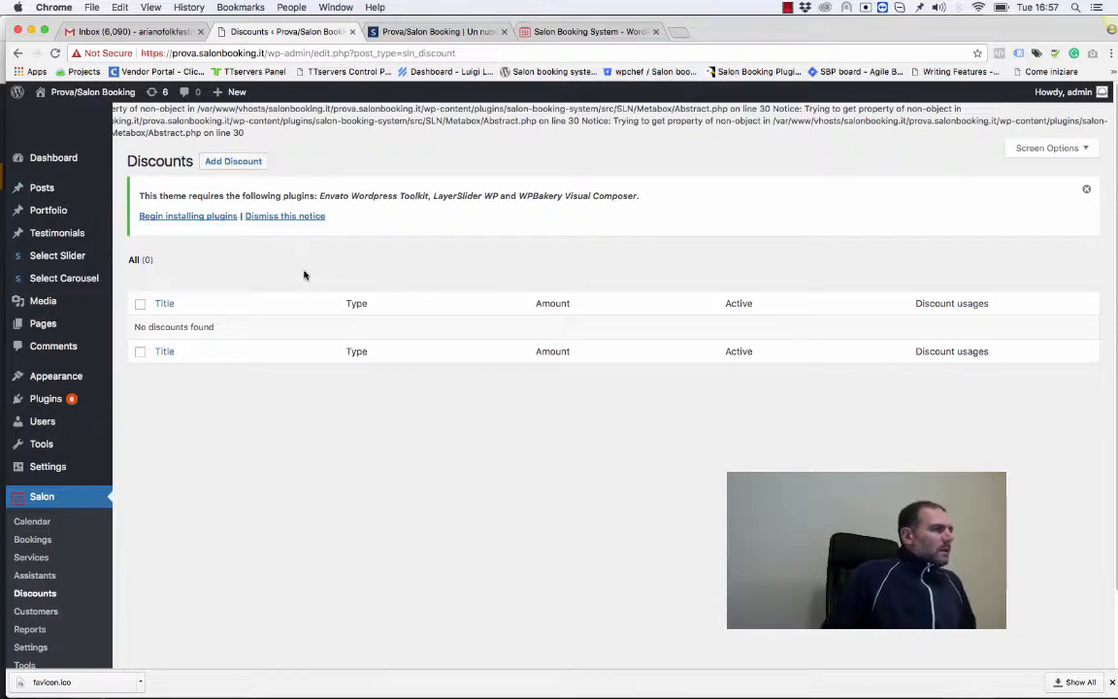
Create a new discount titled 'November offer' with amount 30 of type %.
click(232, 161)
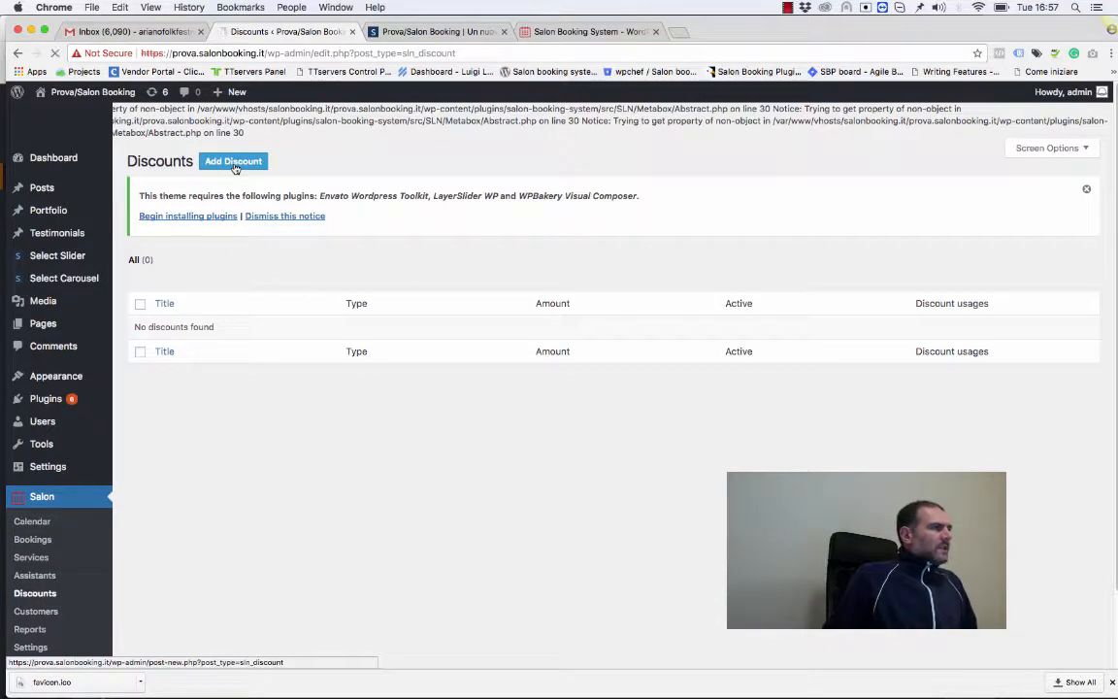
click(233, 161)
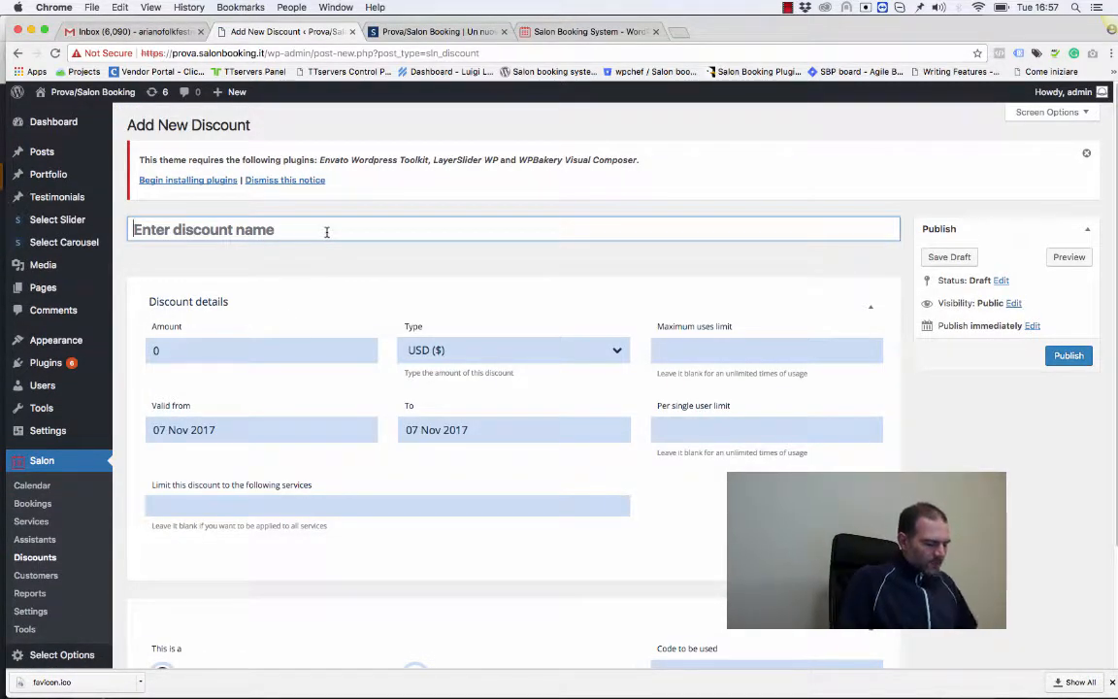
text(November)
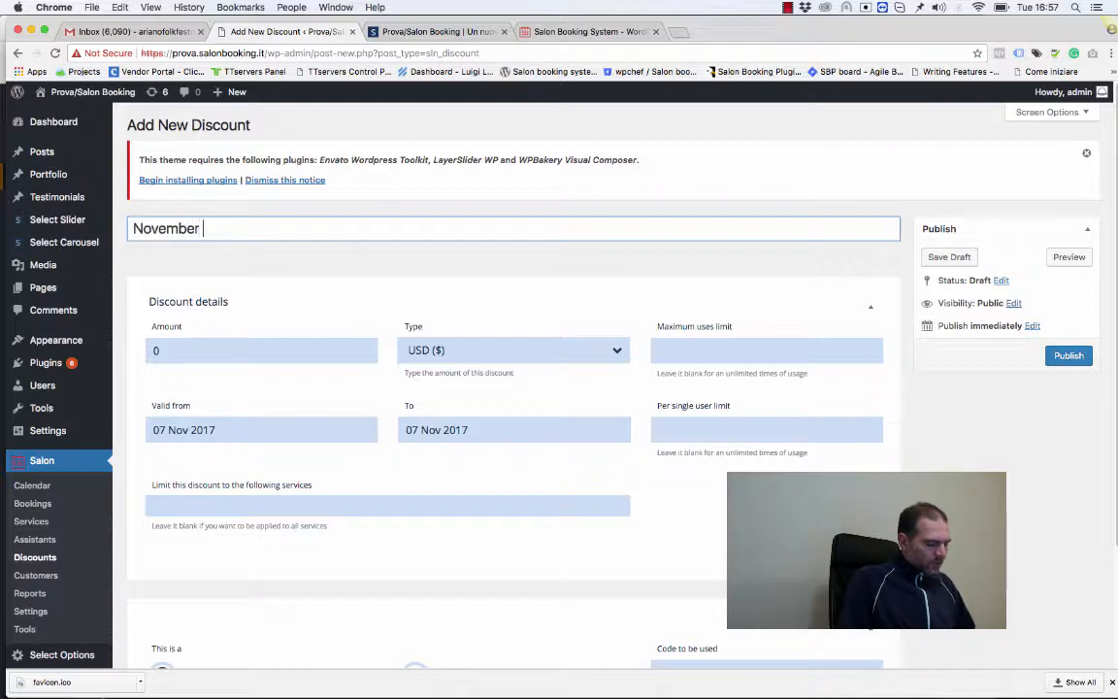
text(offer)
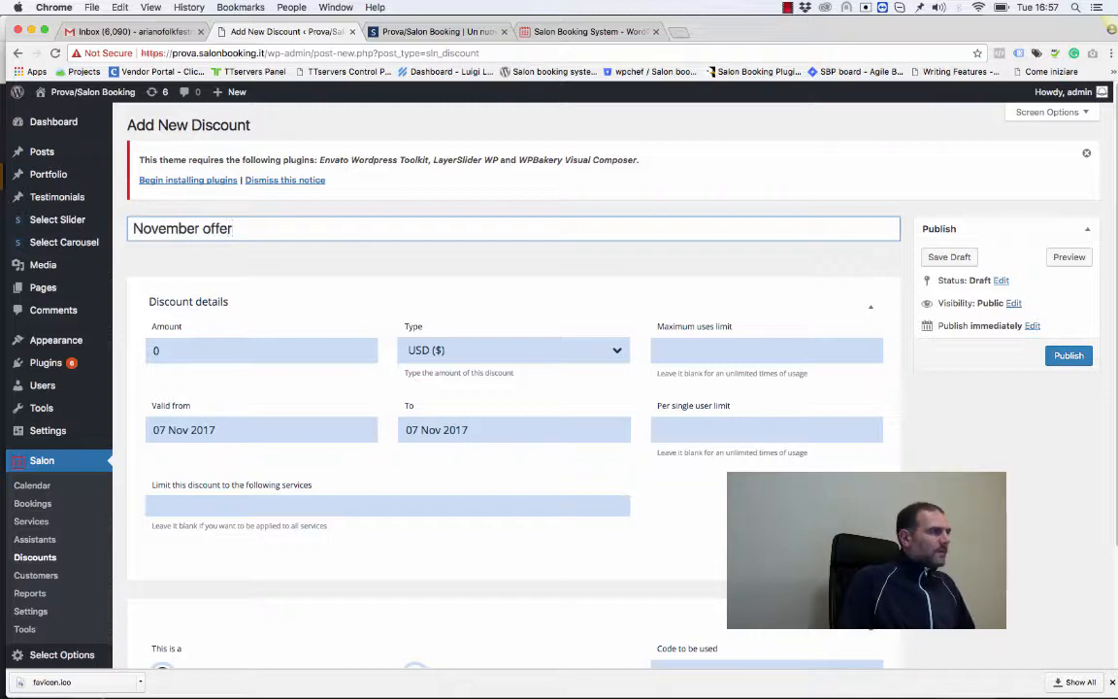
scroll(down, 3)
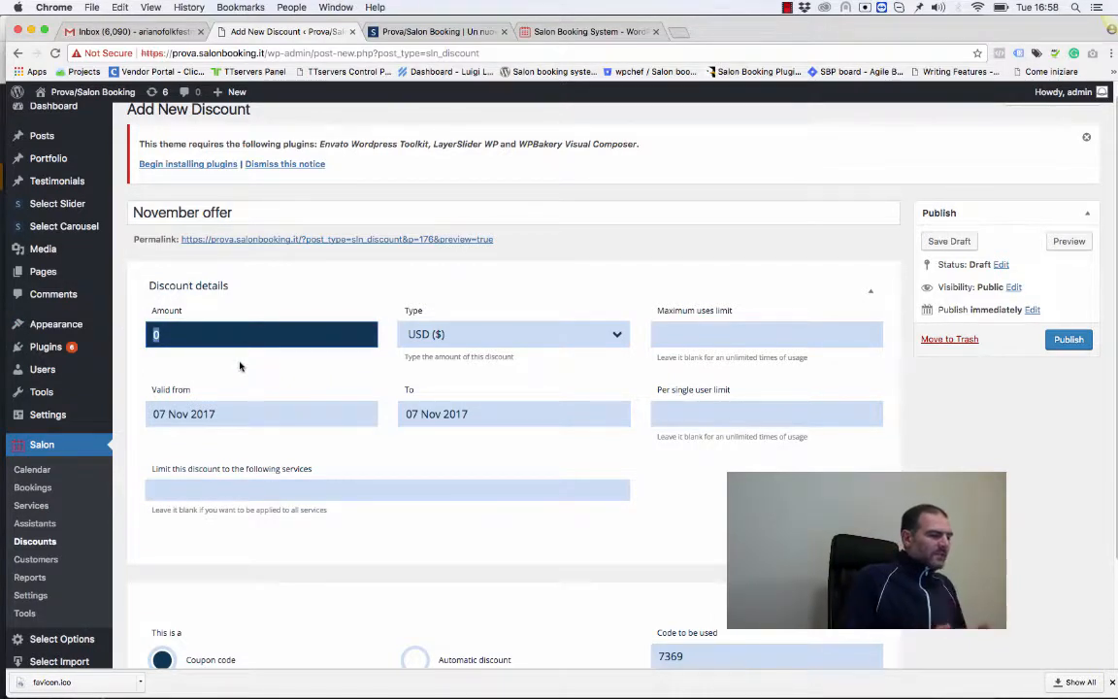
text(30)
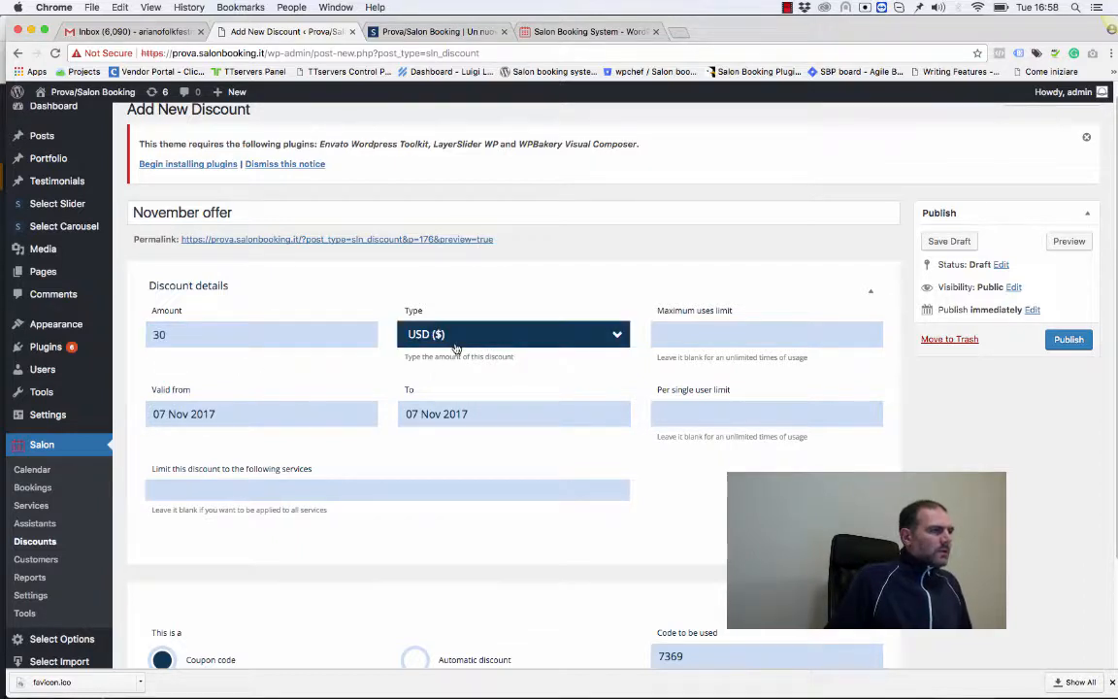
click(512, 333)
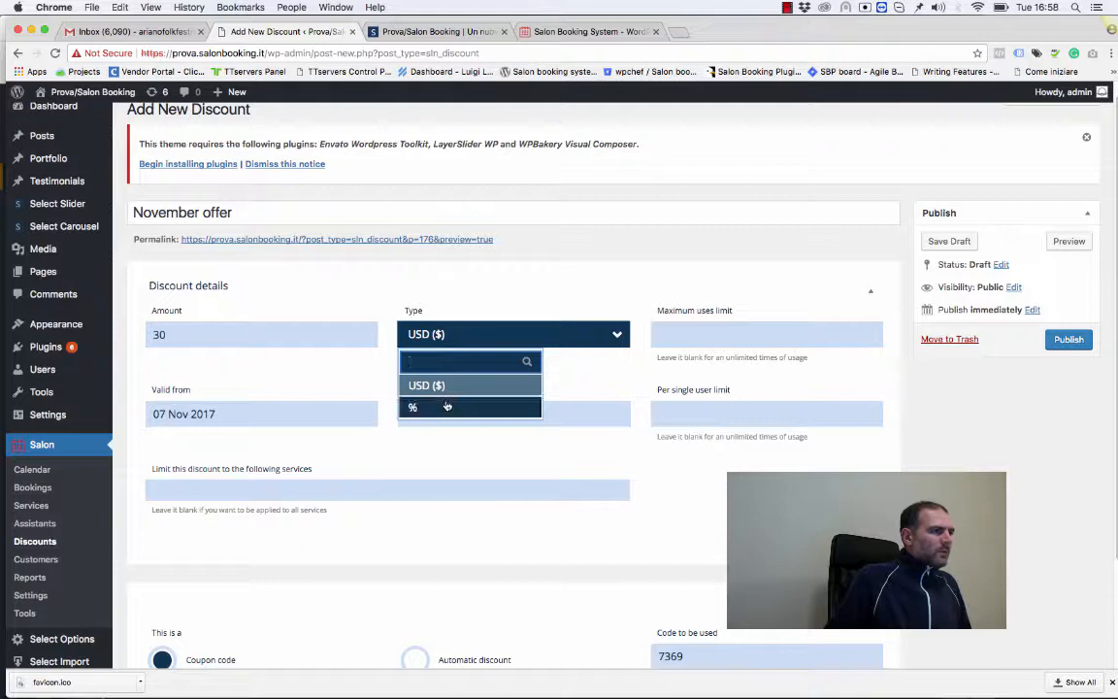
click(411, 408)
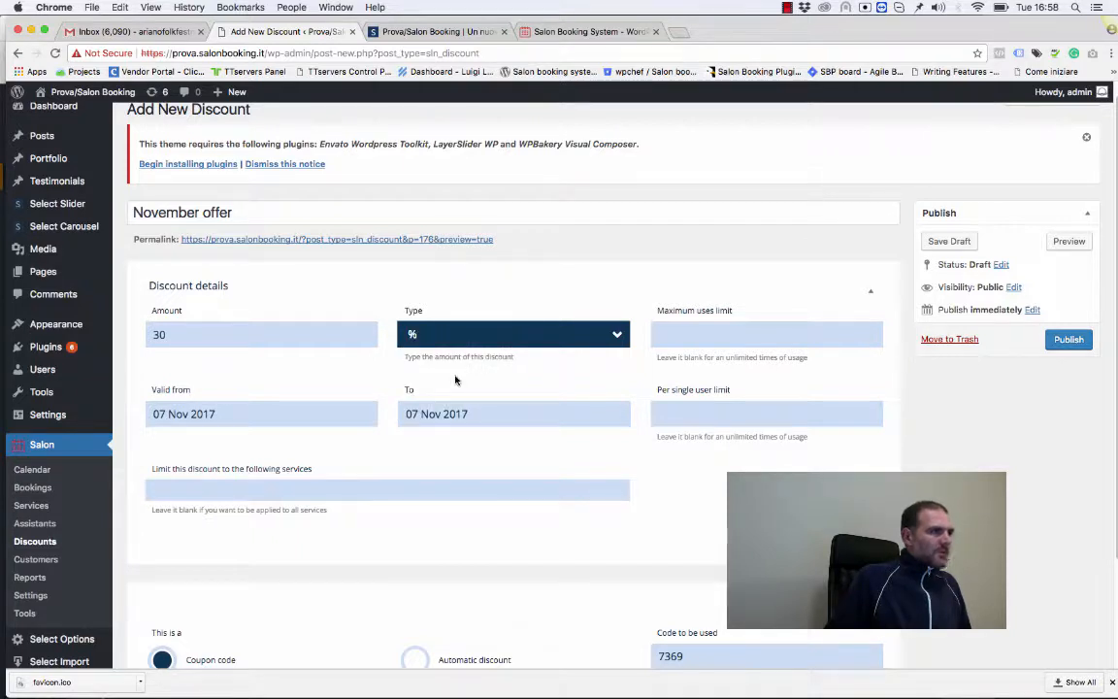
click(767, 334)
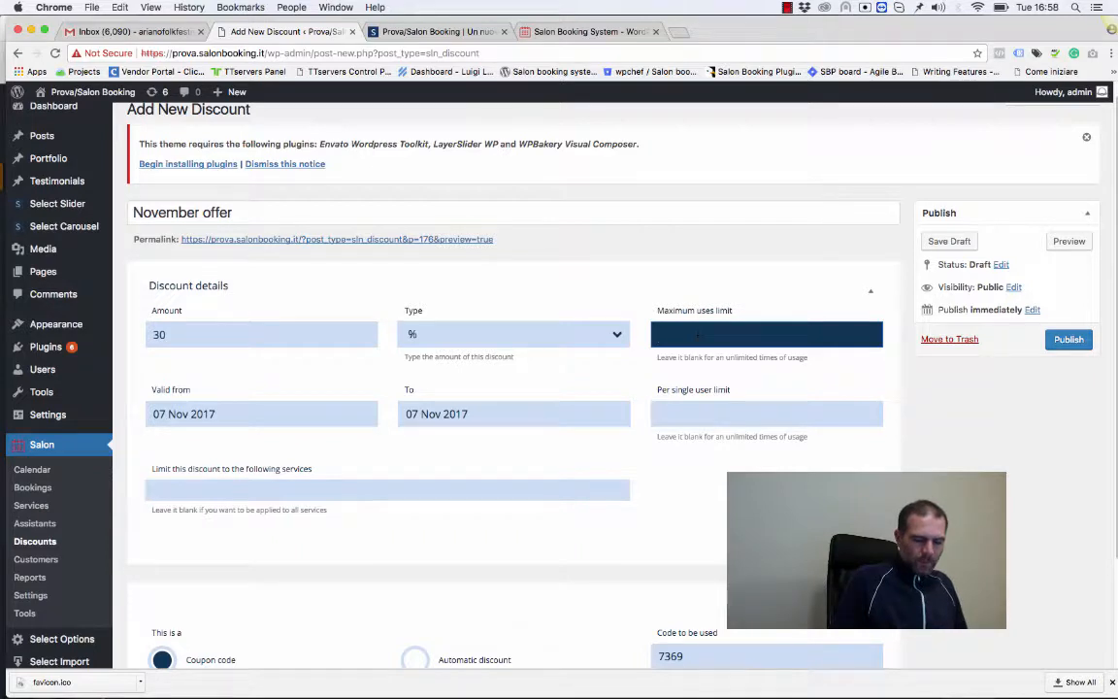
Set maximum uses 10, validity 08 to 30 Nov 2017, and per-user limit 1.
text(10)
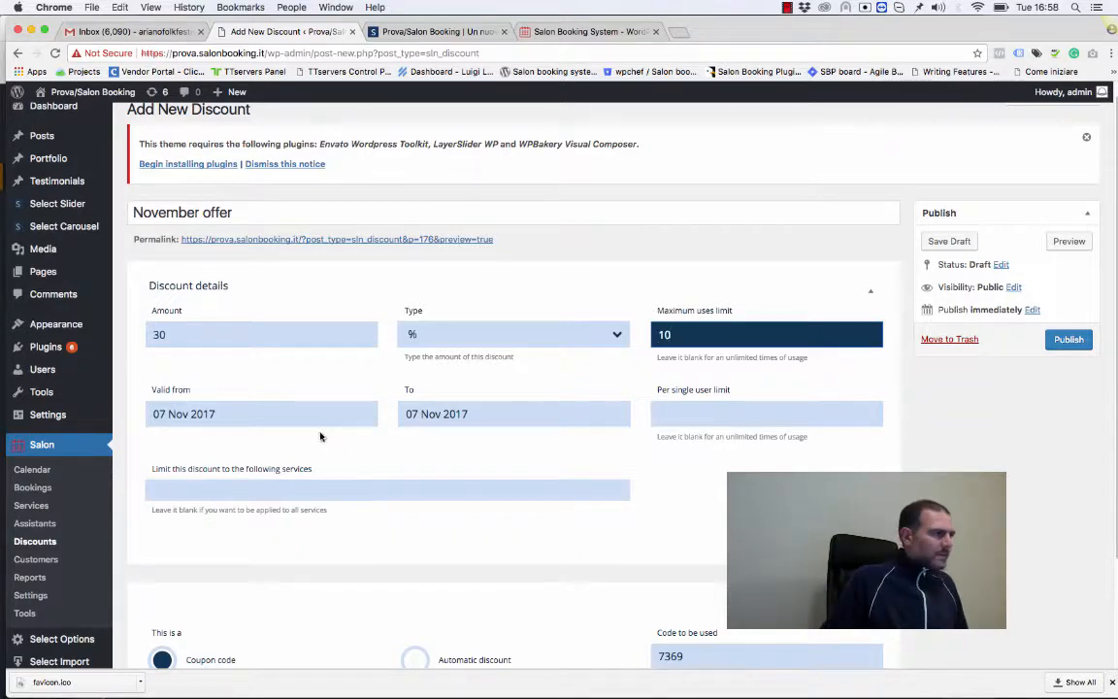
click(260, 413)
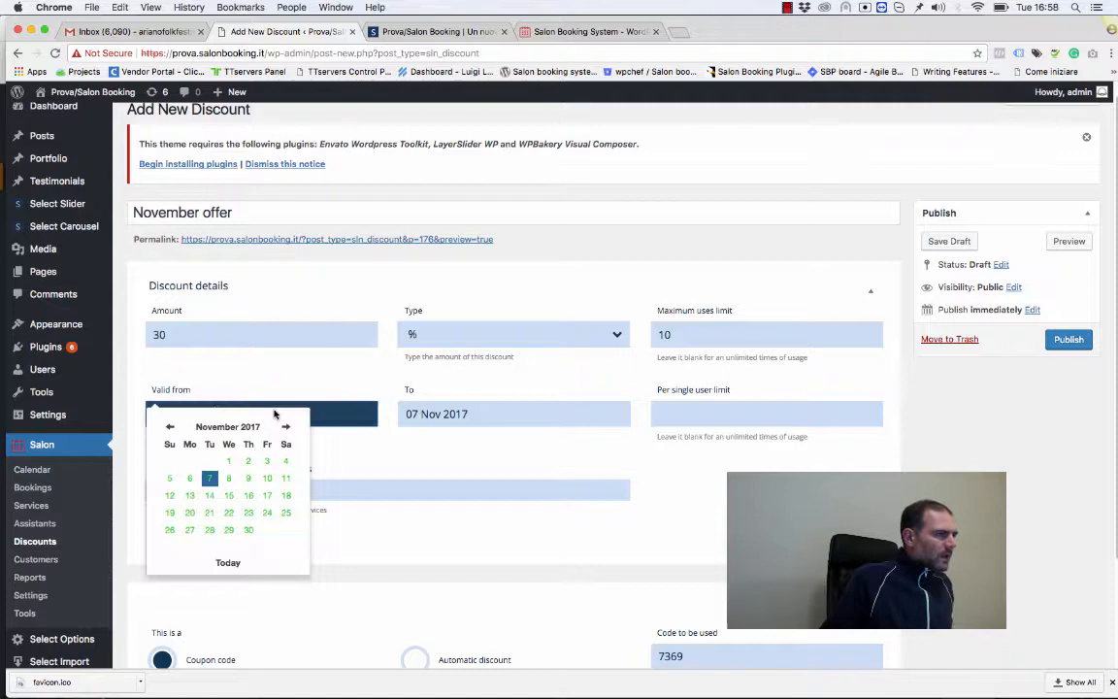
click(229, 477)
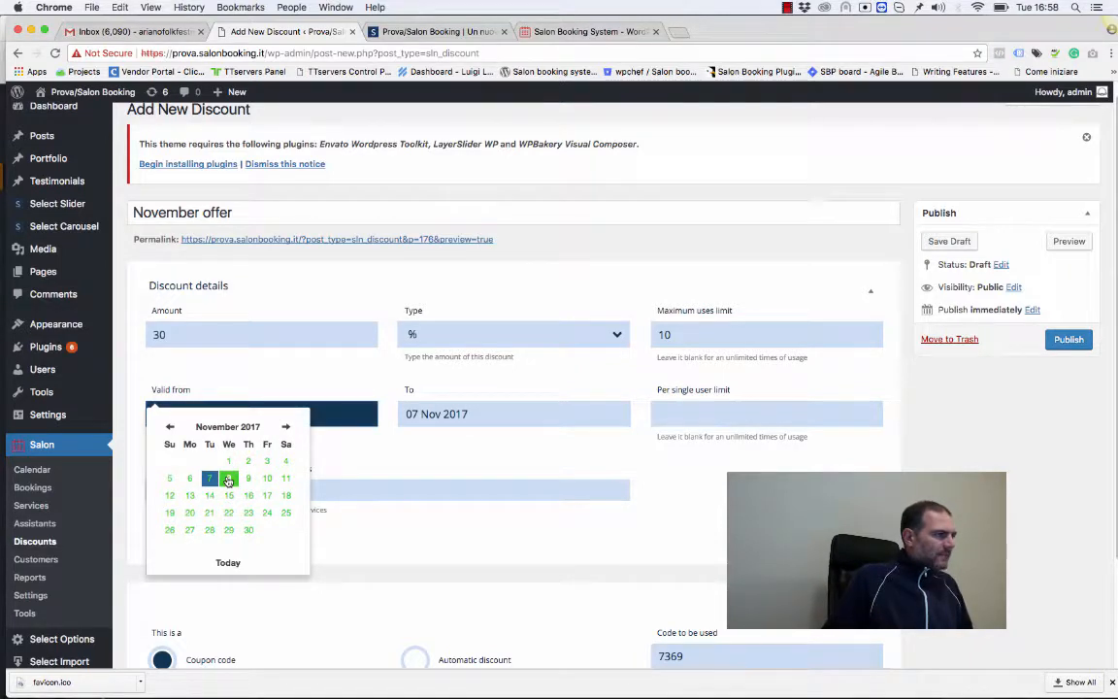
click(229, 478)
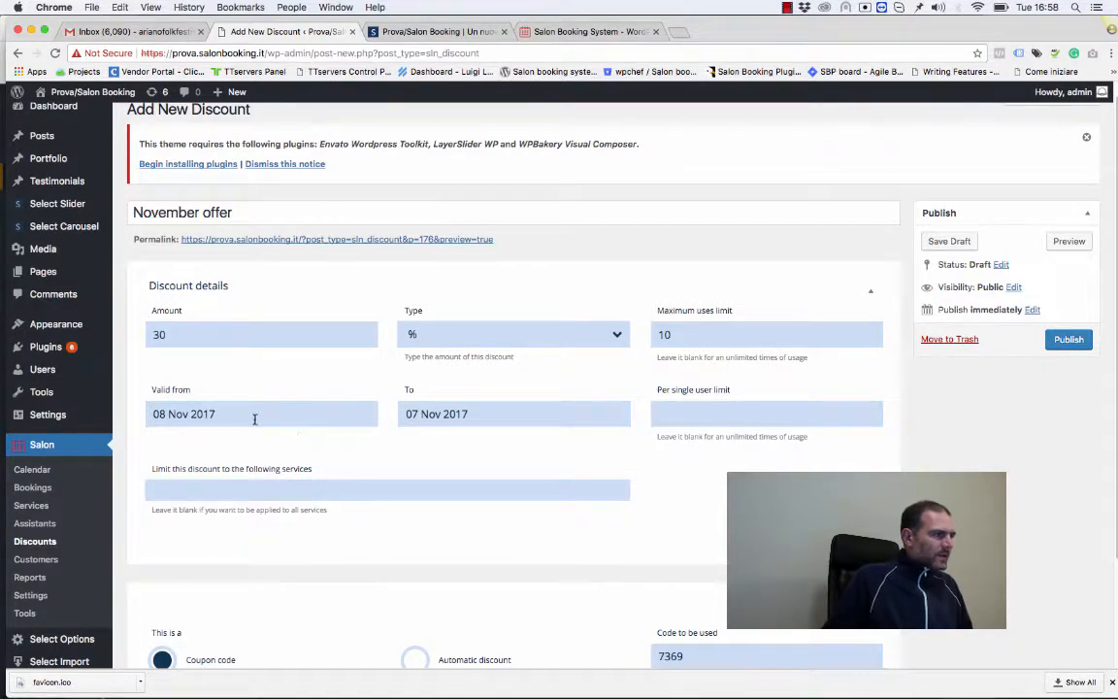
click(512, 413)
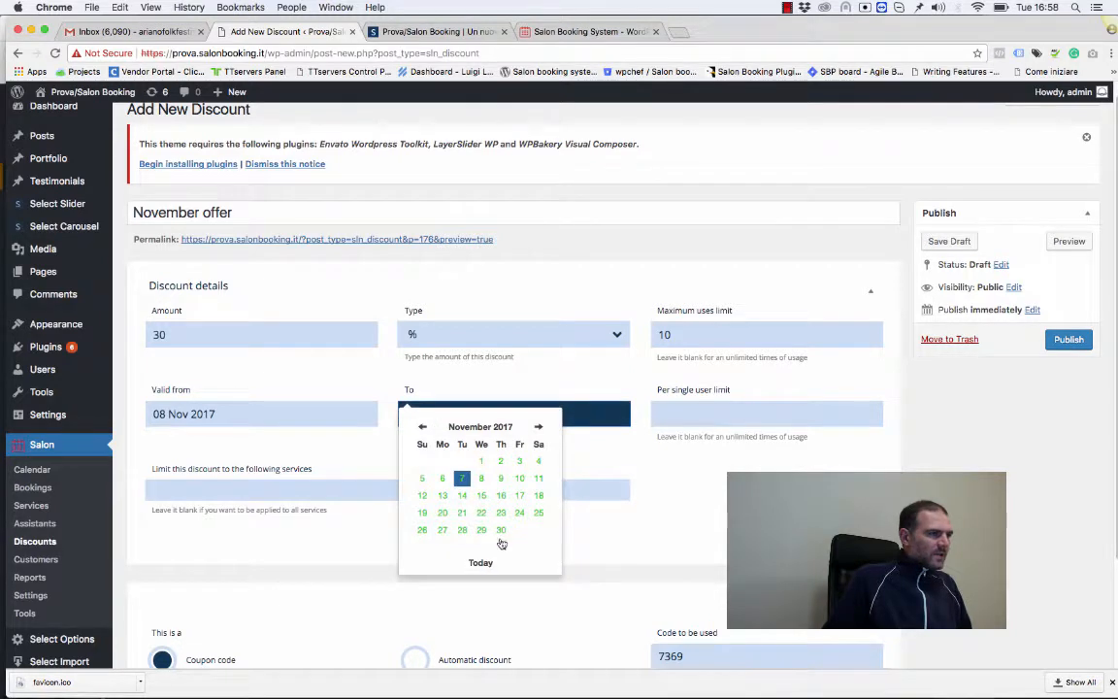
click(501, 528)
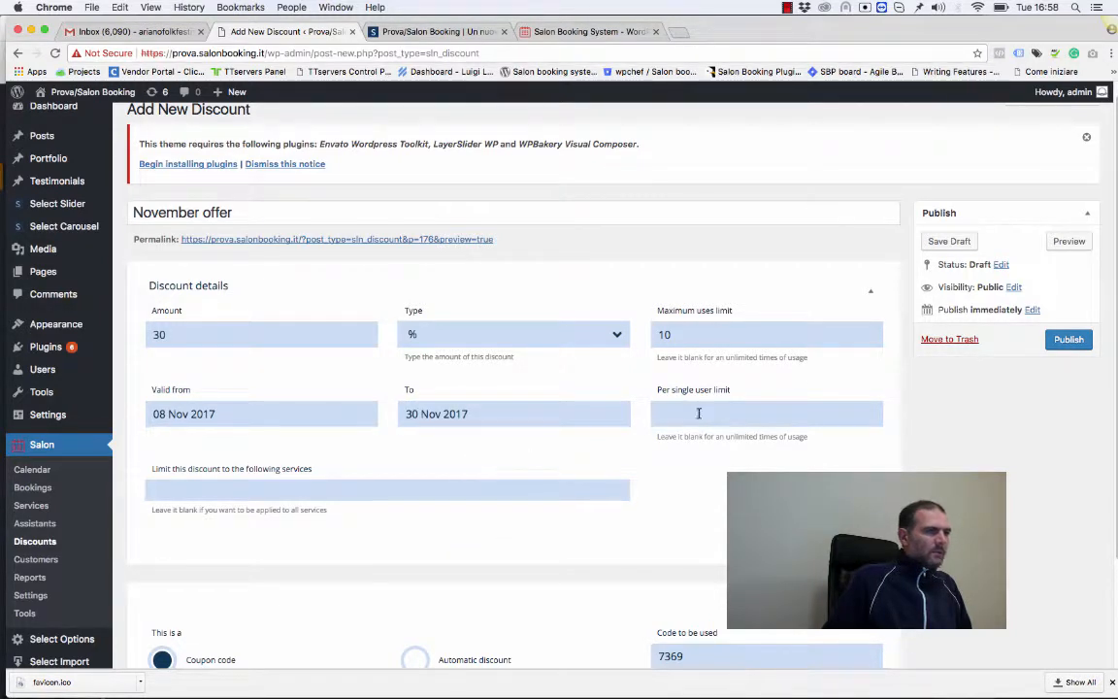
click(767, 411)
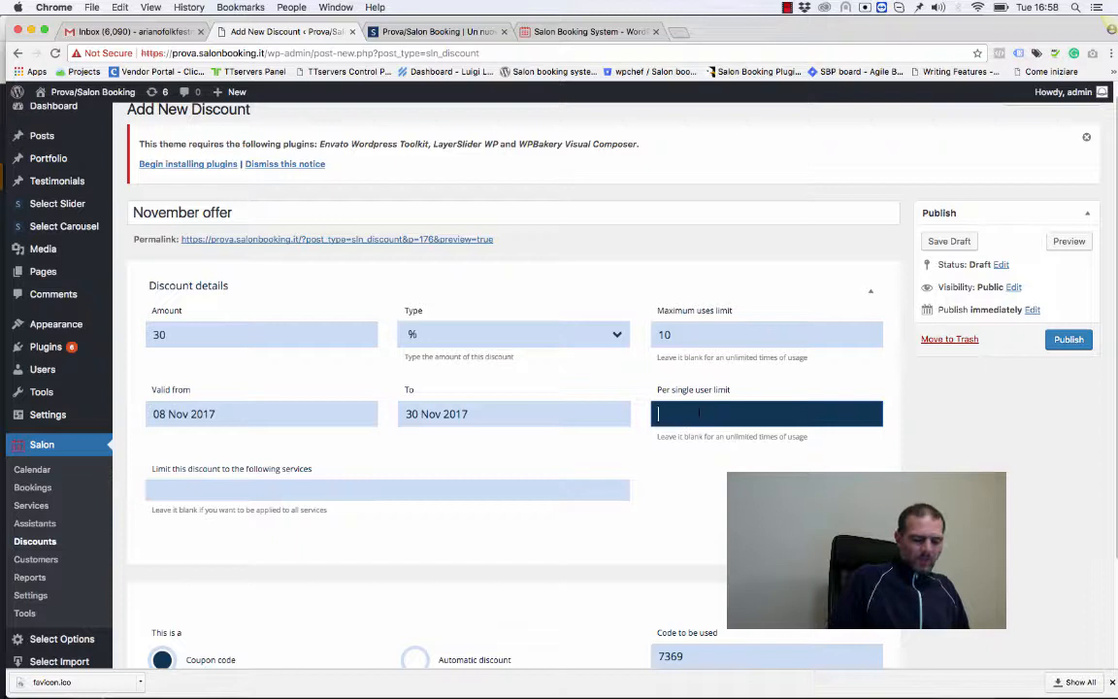
text(1)
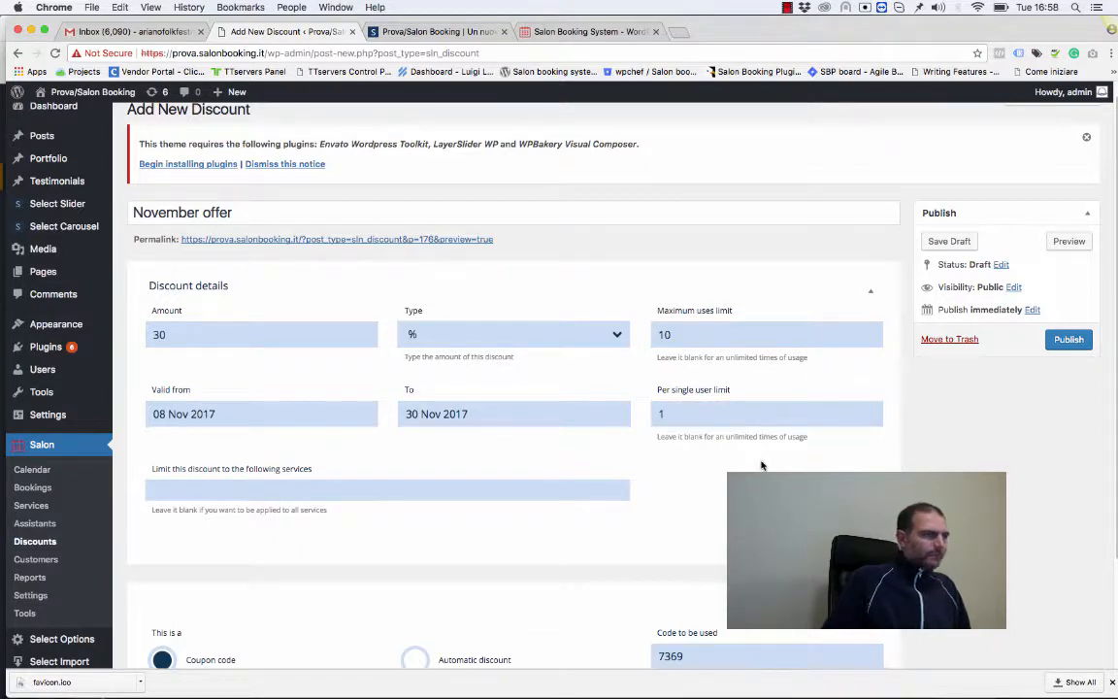
scroll(down, 3)
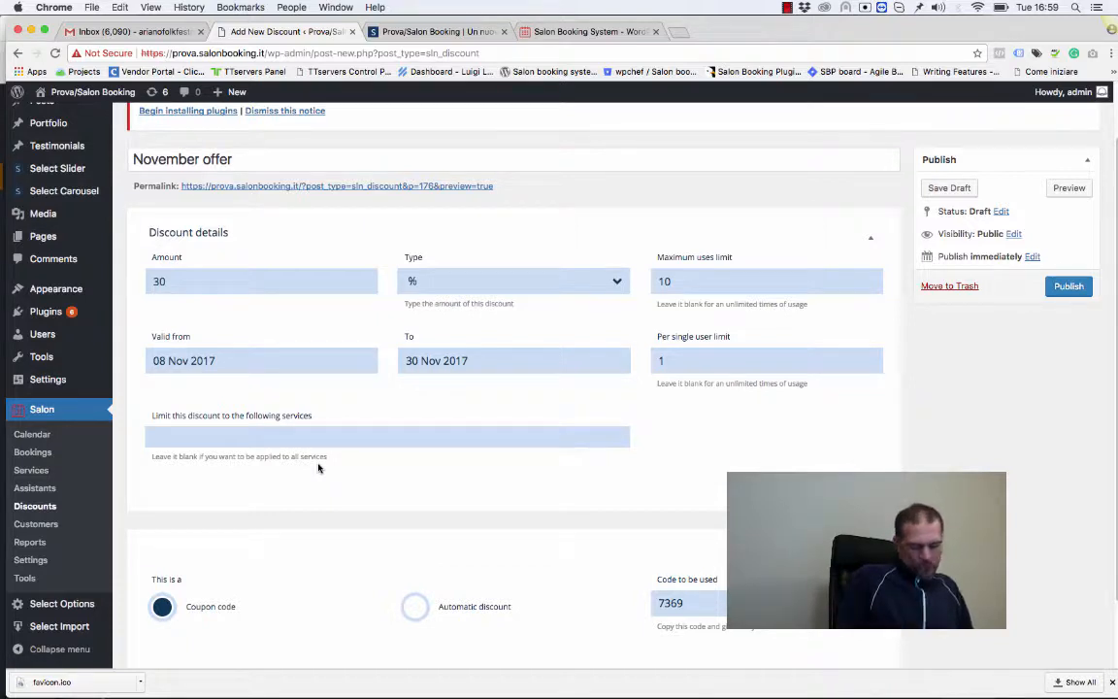
click(388, 435)
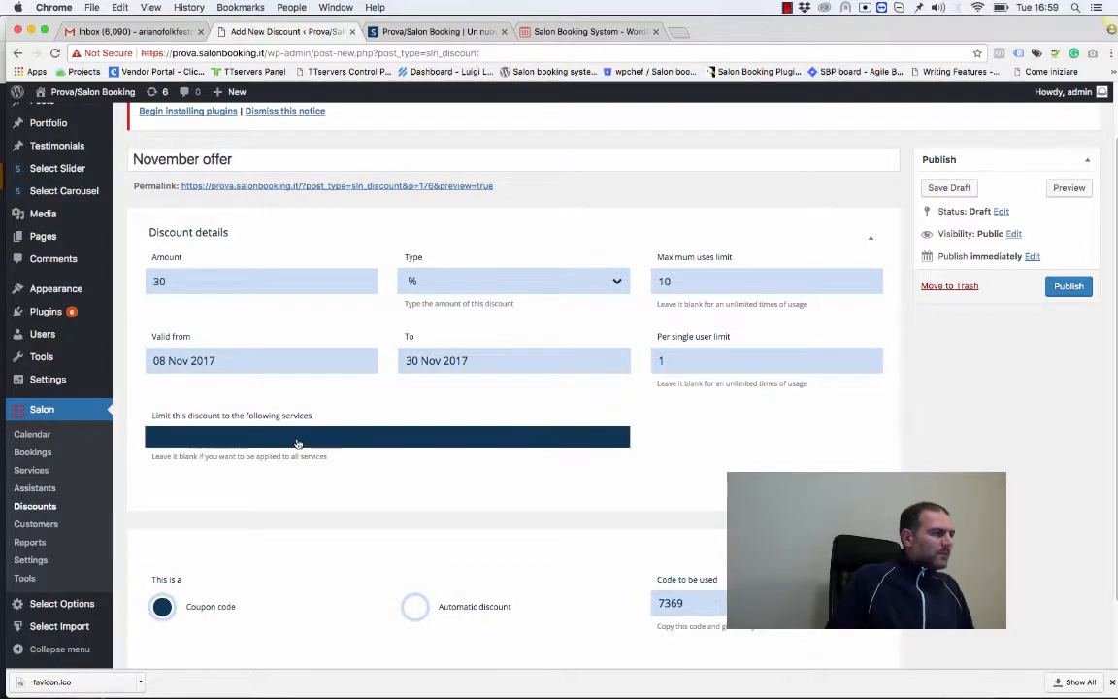
click(388, 434)
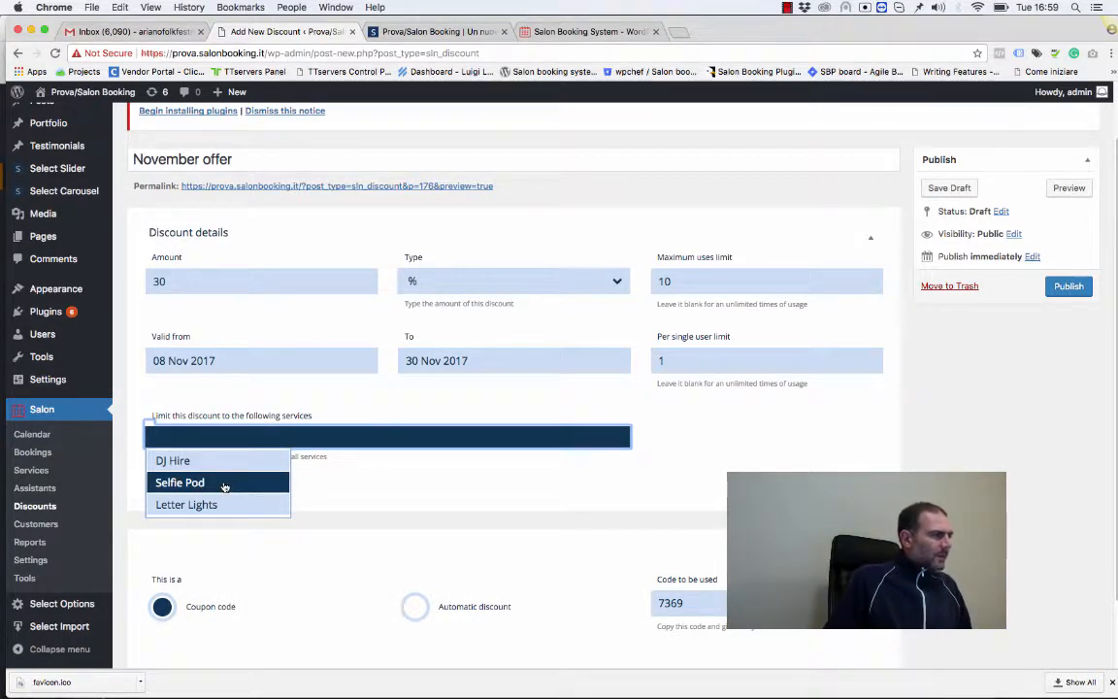
click(170, 460)
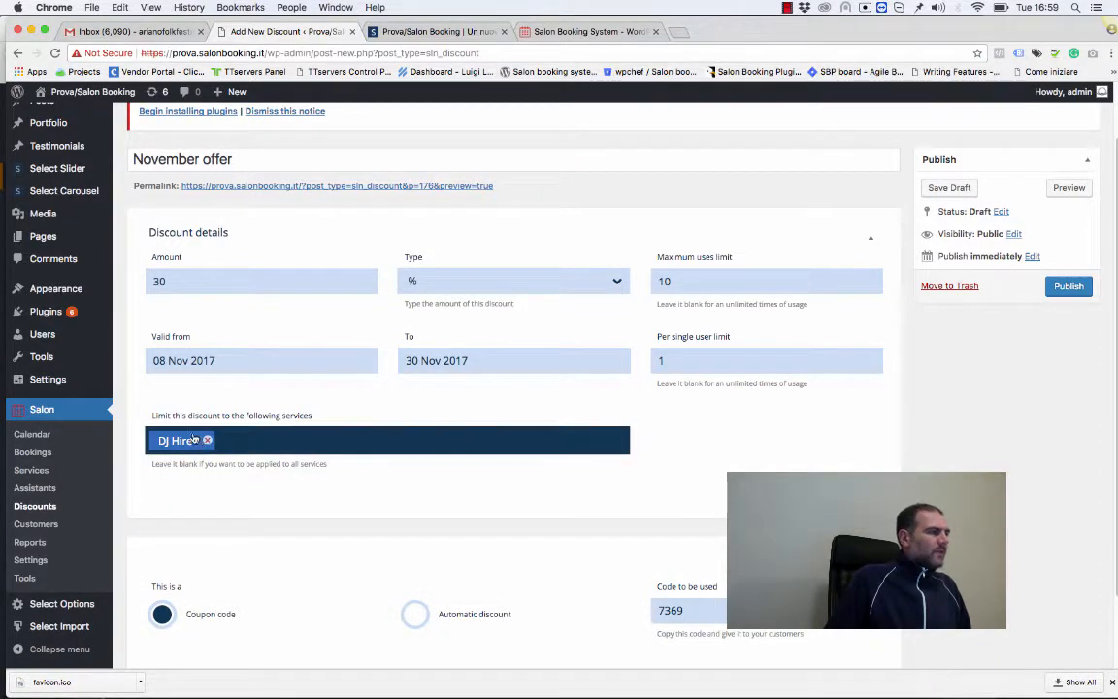
click(201, 439)
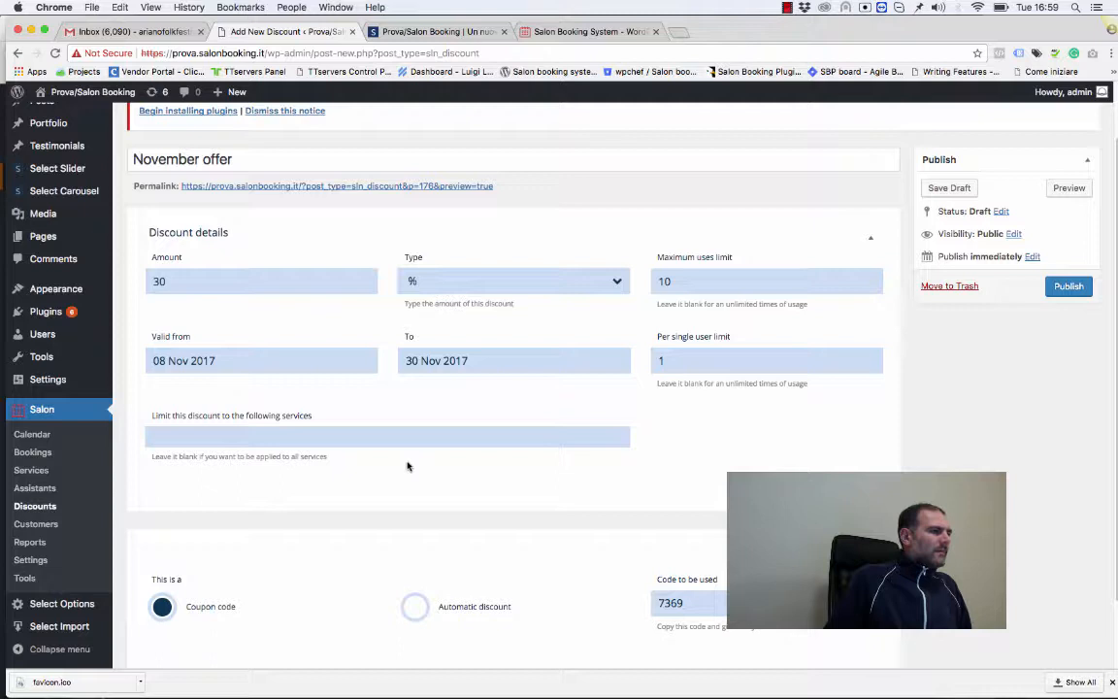
mouse_move(388, 268)
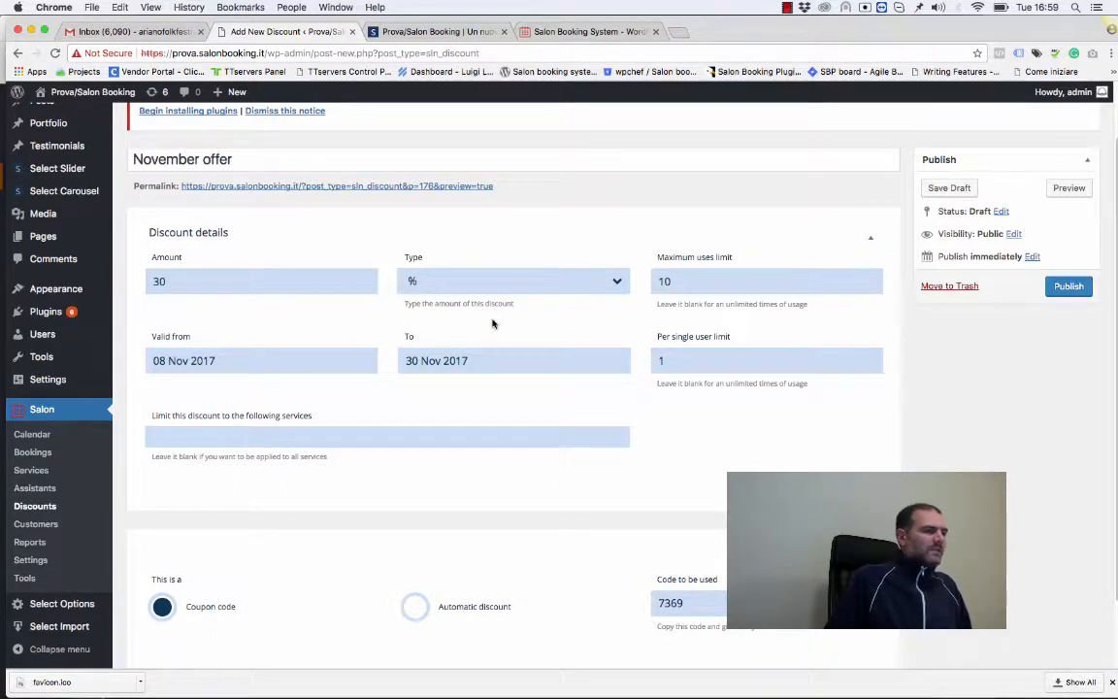
scroll(down, 3)
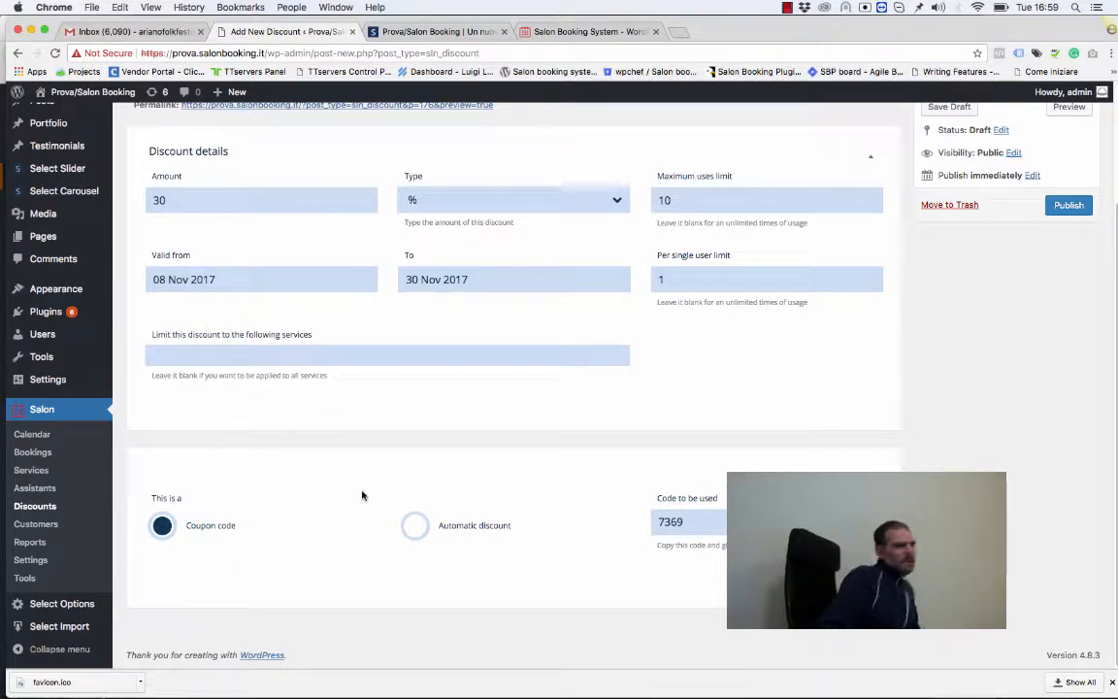
mouse_move(367, 475)
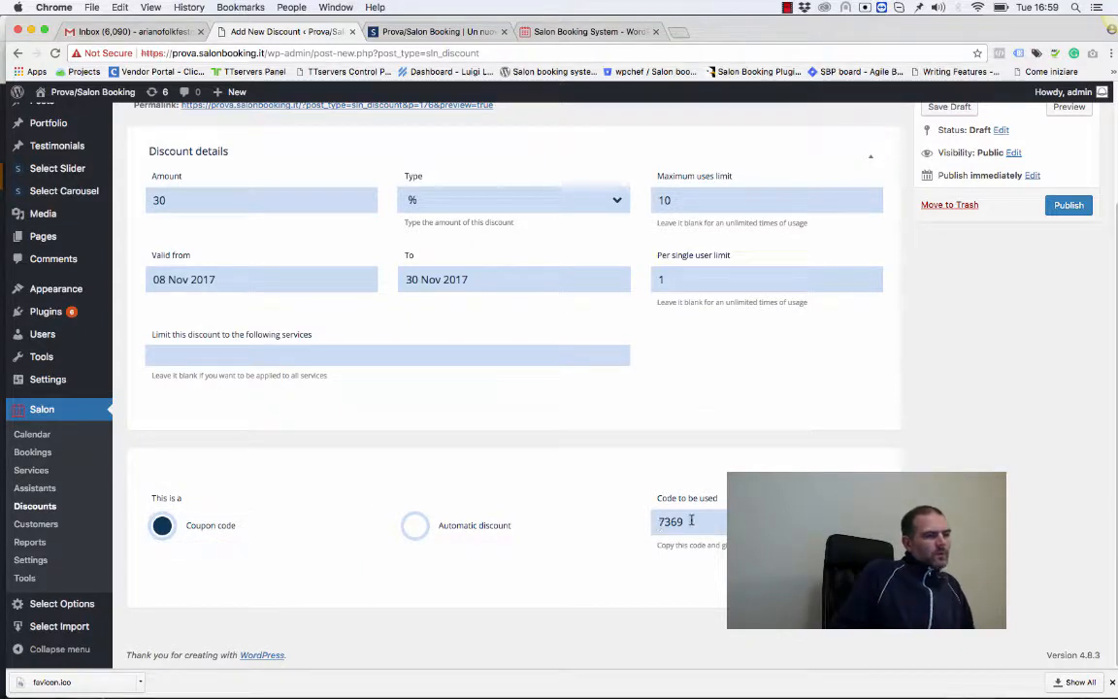
Switch November offer from coupon code 7369 to an automatic discount.
double_click(671, 520)
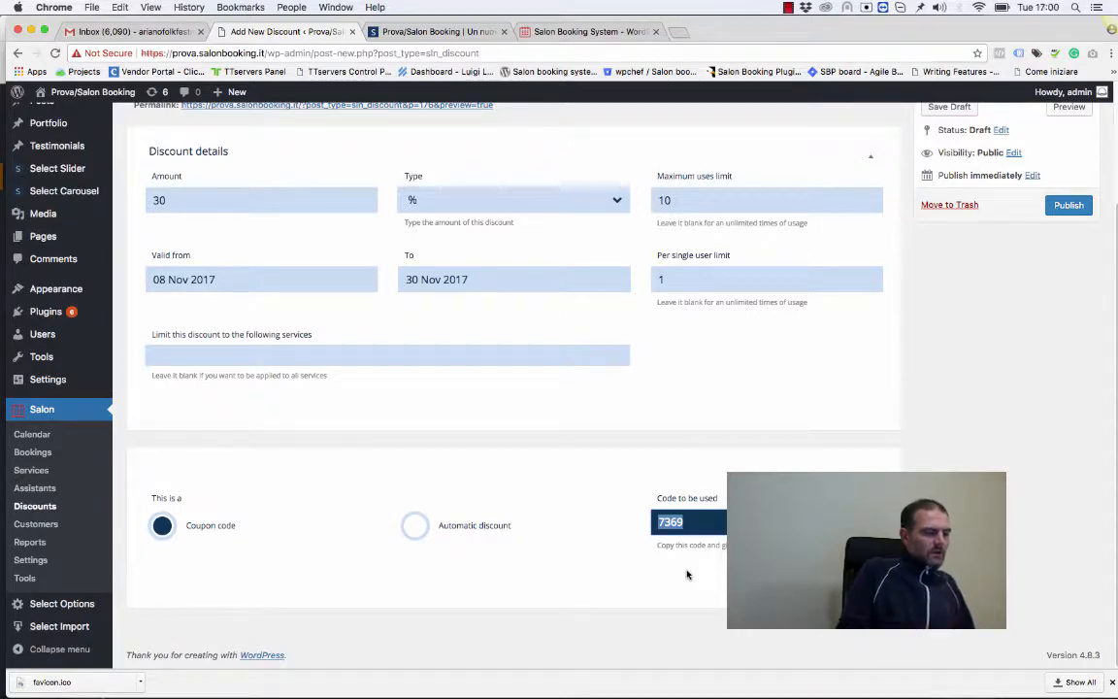
click(687, 520)
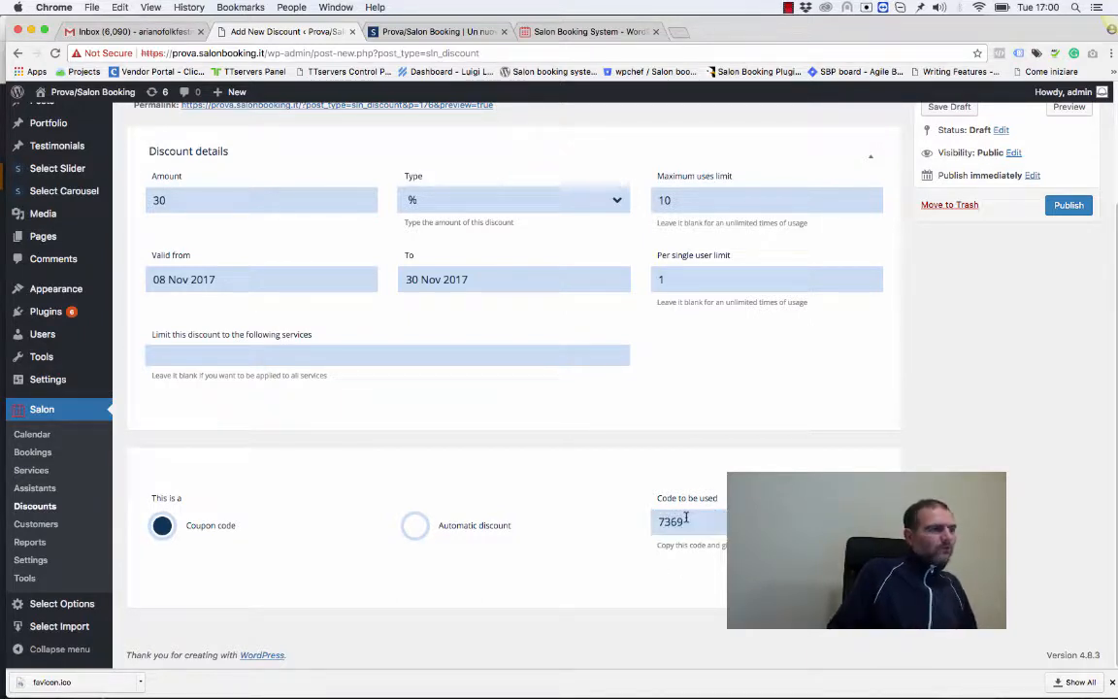
click(415, 524)
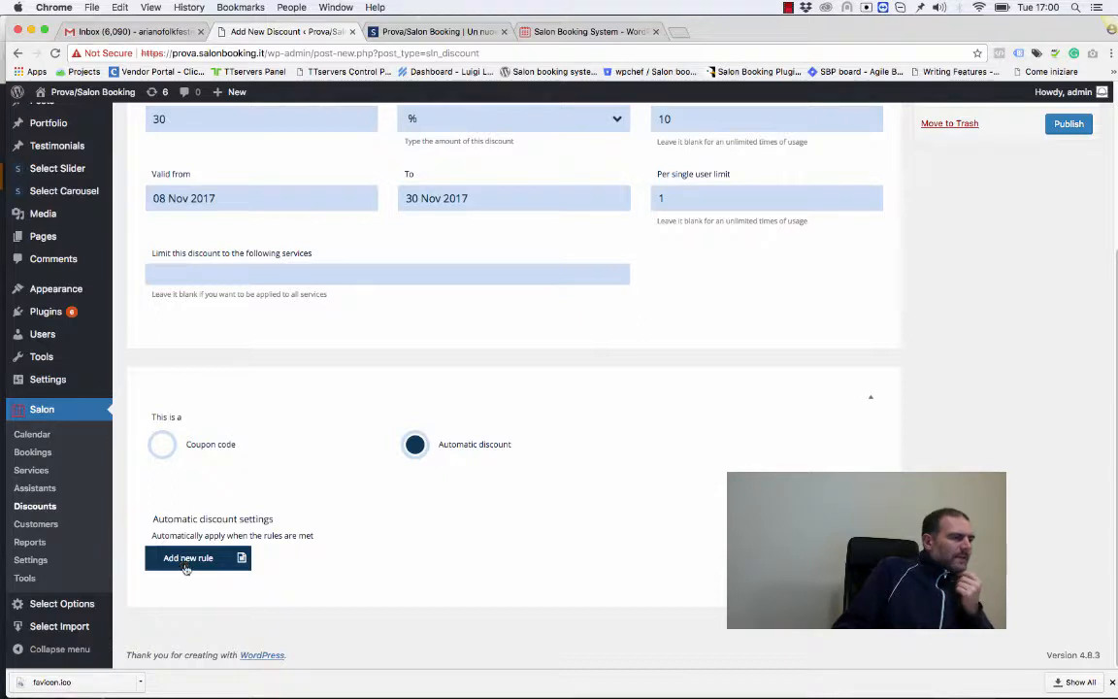
Add a 'Reservations collected by a single customer' rule with 10 reservations.
click(186, 559)
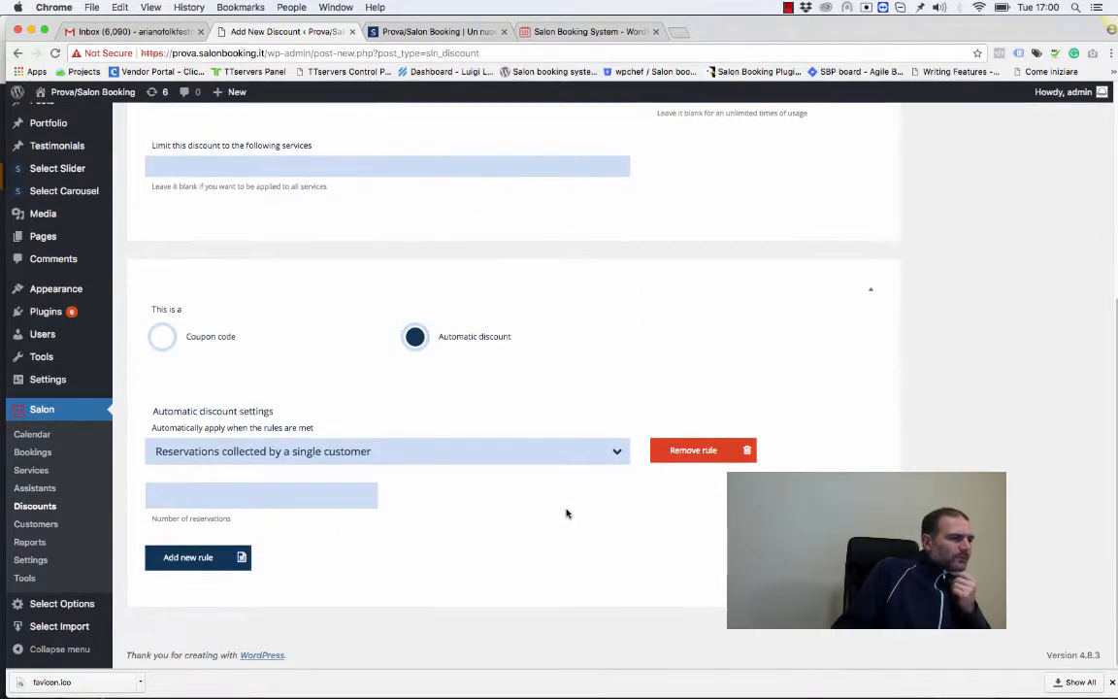
click(384, 450)
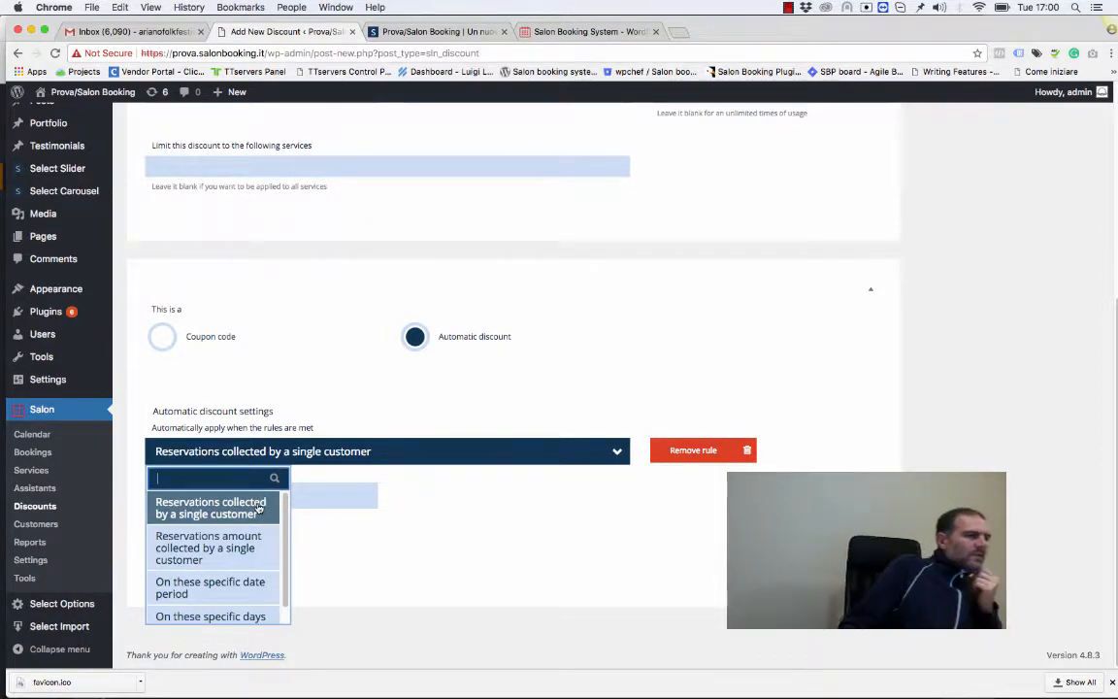
click(209, 507)
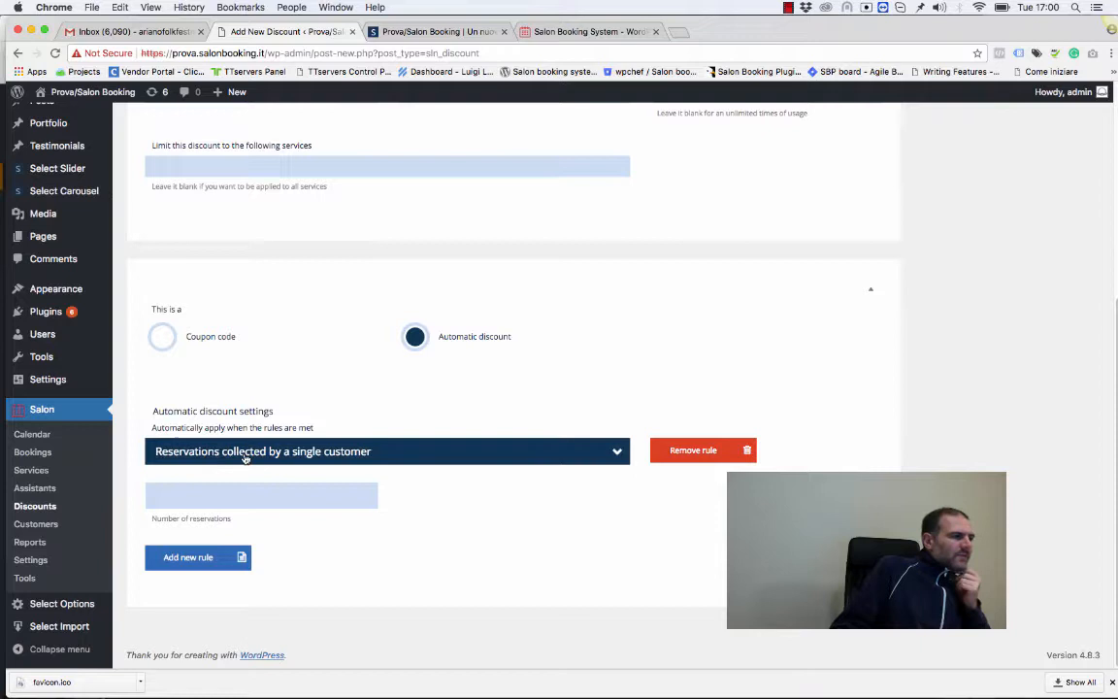
click(262, 495)
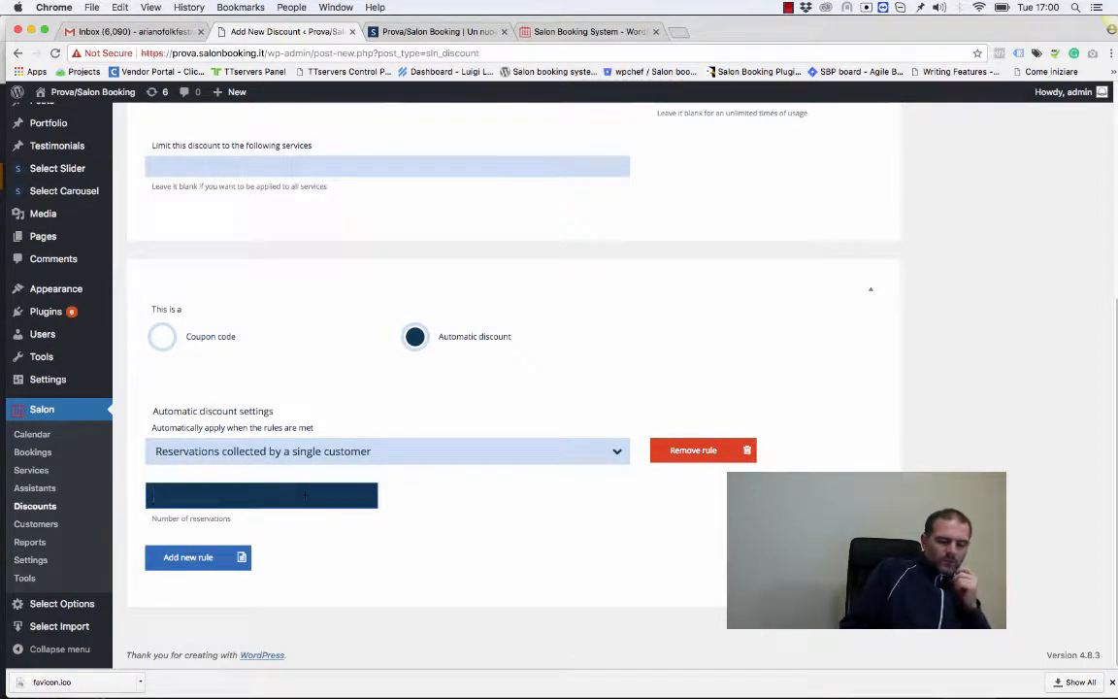
text(10)
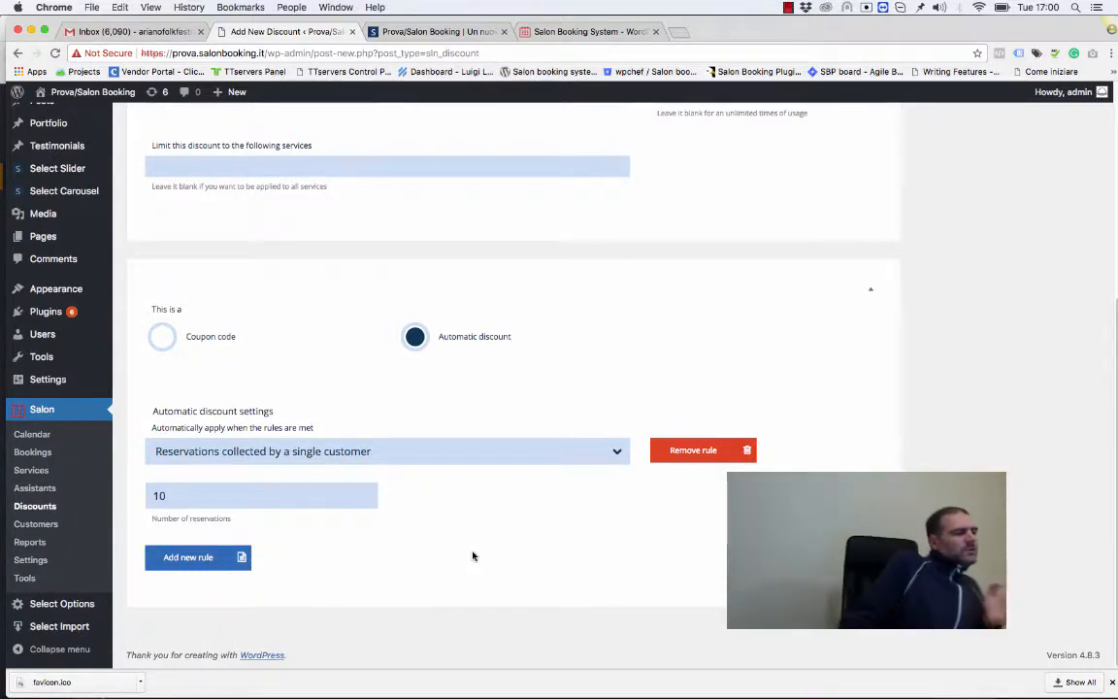
mouse_move(467, 534)
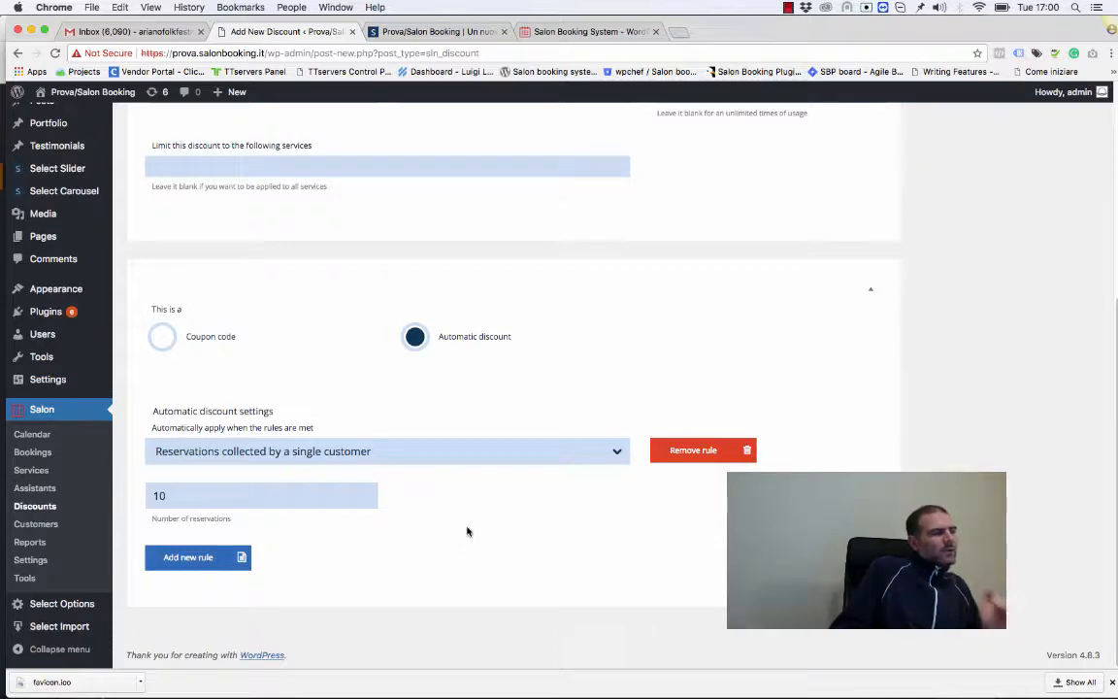
mouse_move(462, 530)
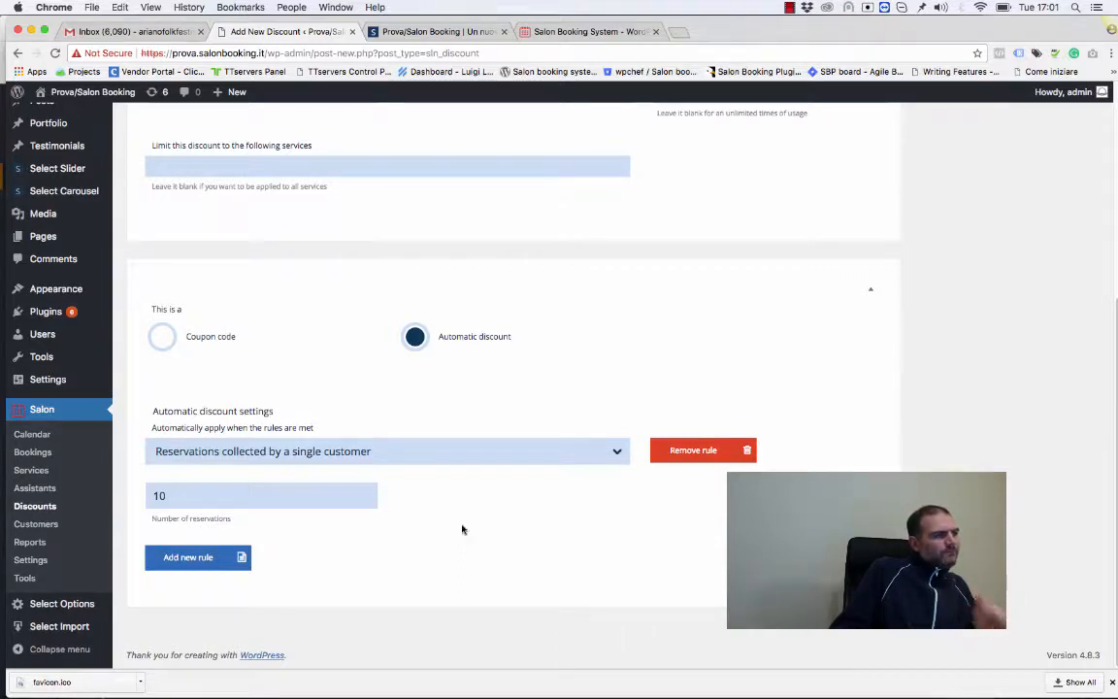
Change the rule to reservations amount collected by a single customer, amount 300.
click(388, 450)
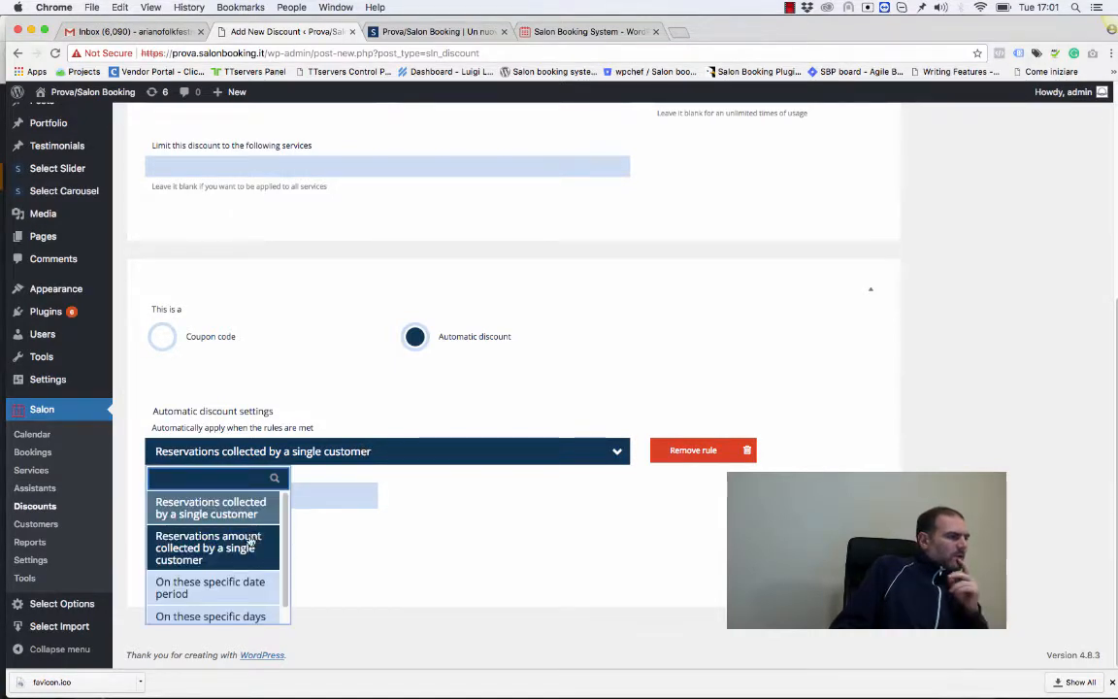
click(210, 547)
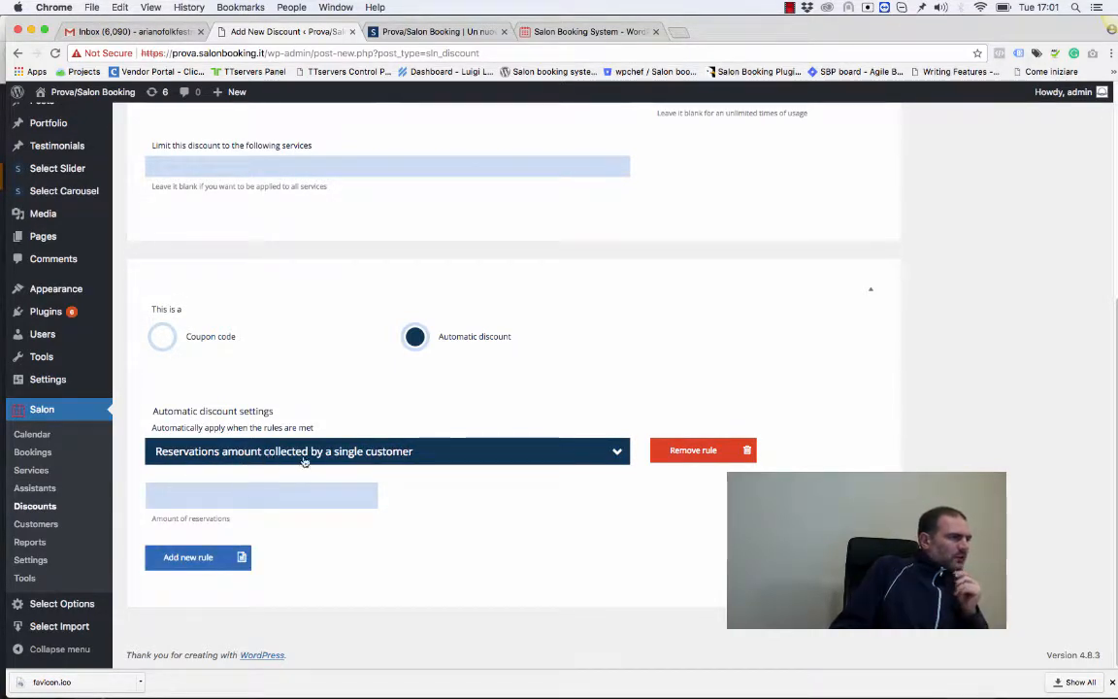
click(260, 495)
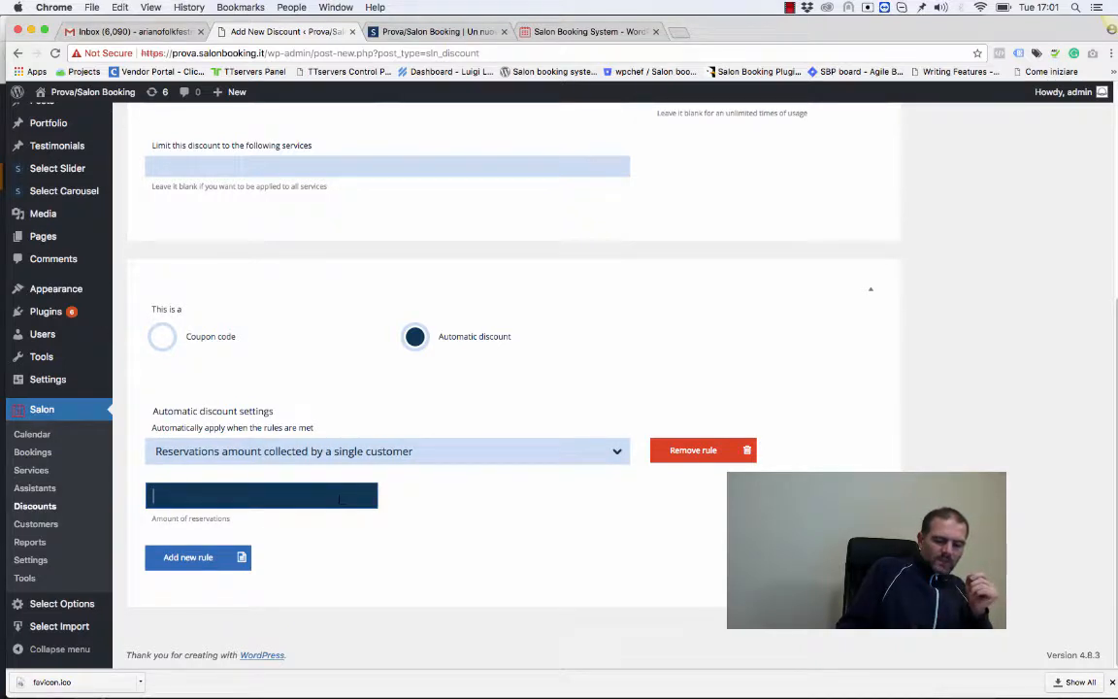
text(300)
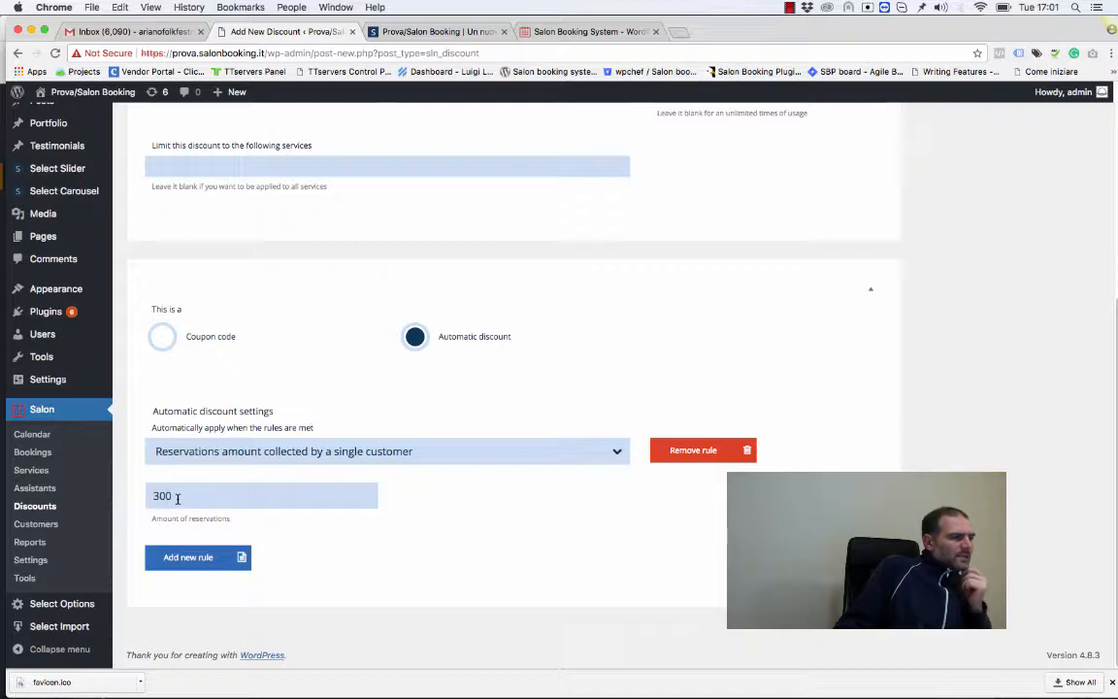
mouse_move(477, 500)
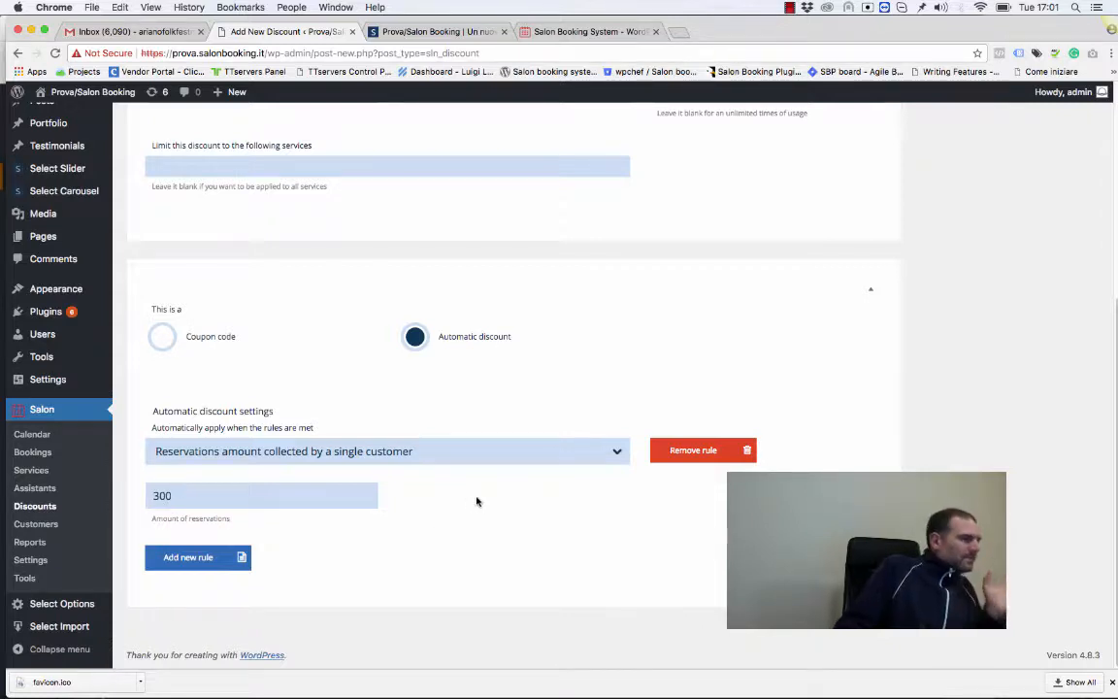
mouse_move(458, 501)
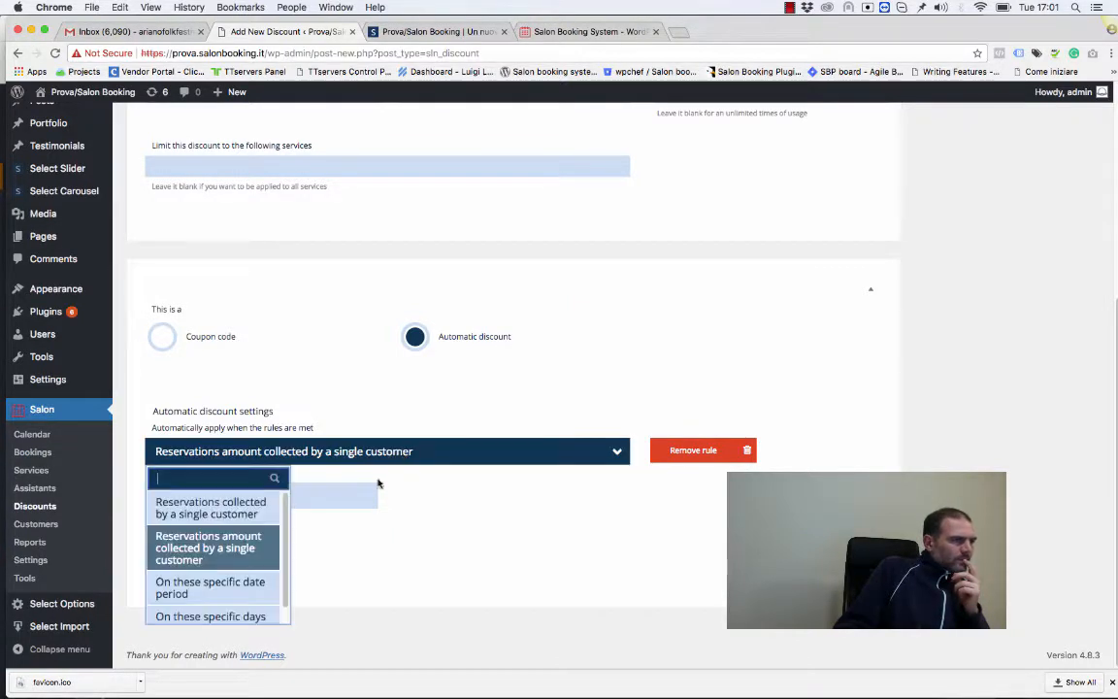
Base the rule on a specific date period from 15 to 20 Nov 2017.
click(210, 587)
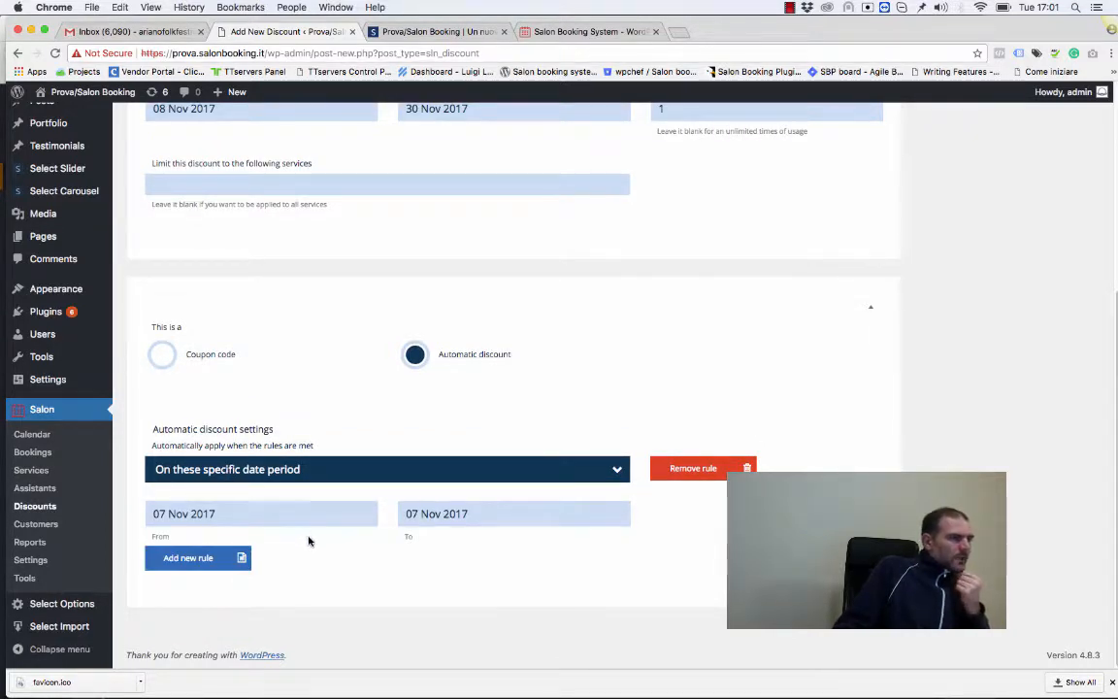
mouse_move(267, 470)
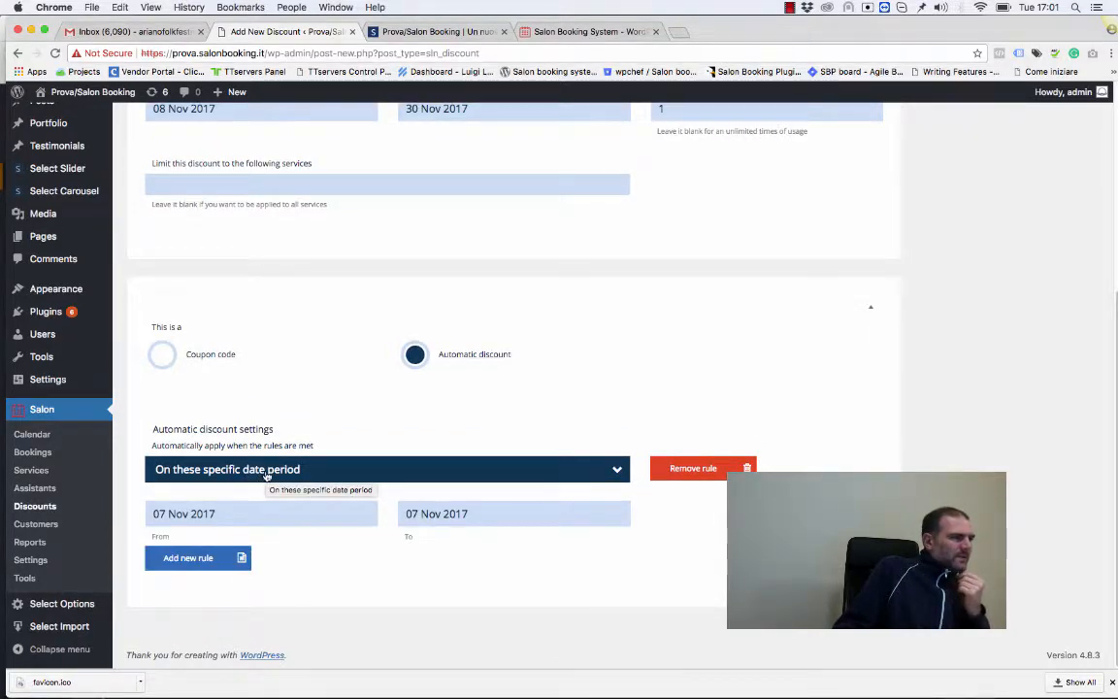
mouse_move(318, 562)
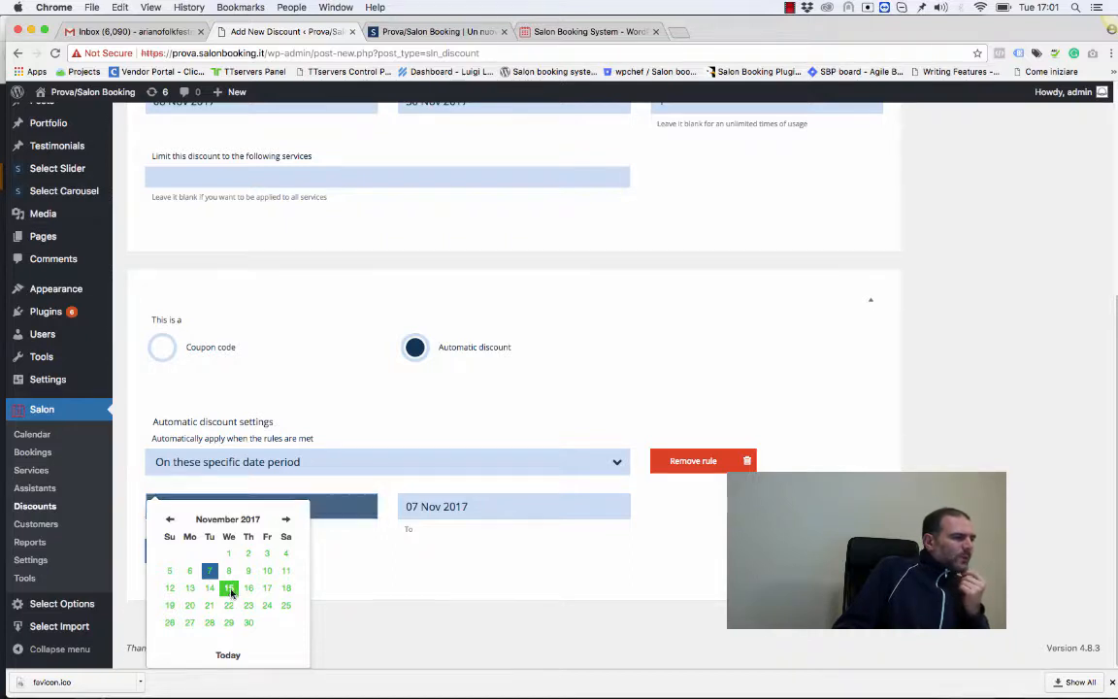
click(229, 588)
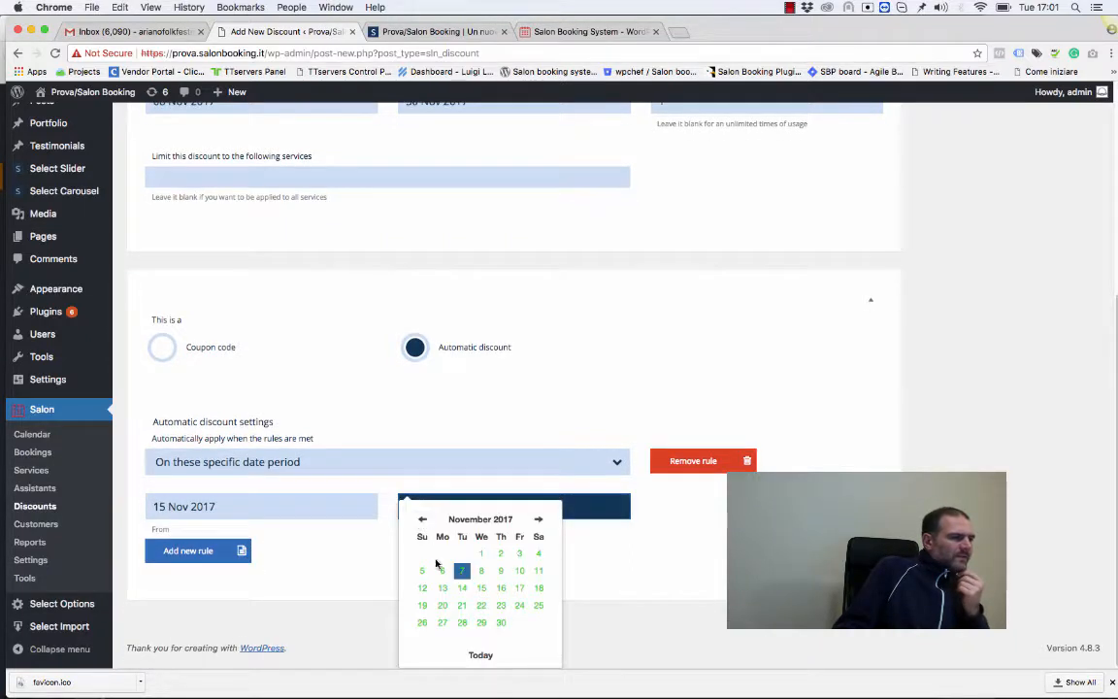
click(538, 586)
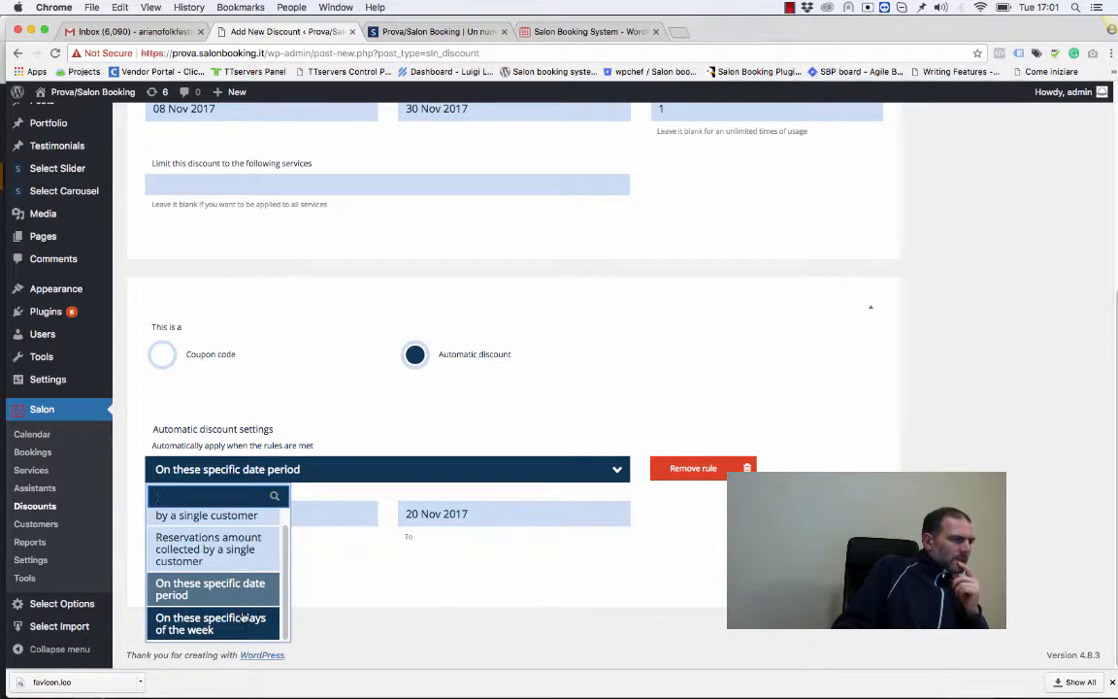
Make the rule apply on specific days of the week: Tuesday and Thursday.
click(209, 623)
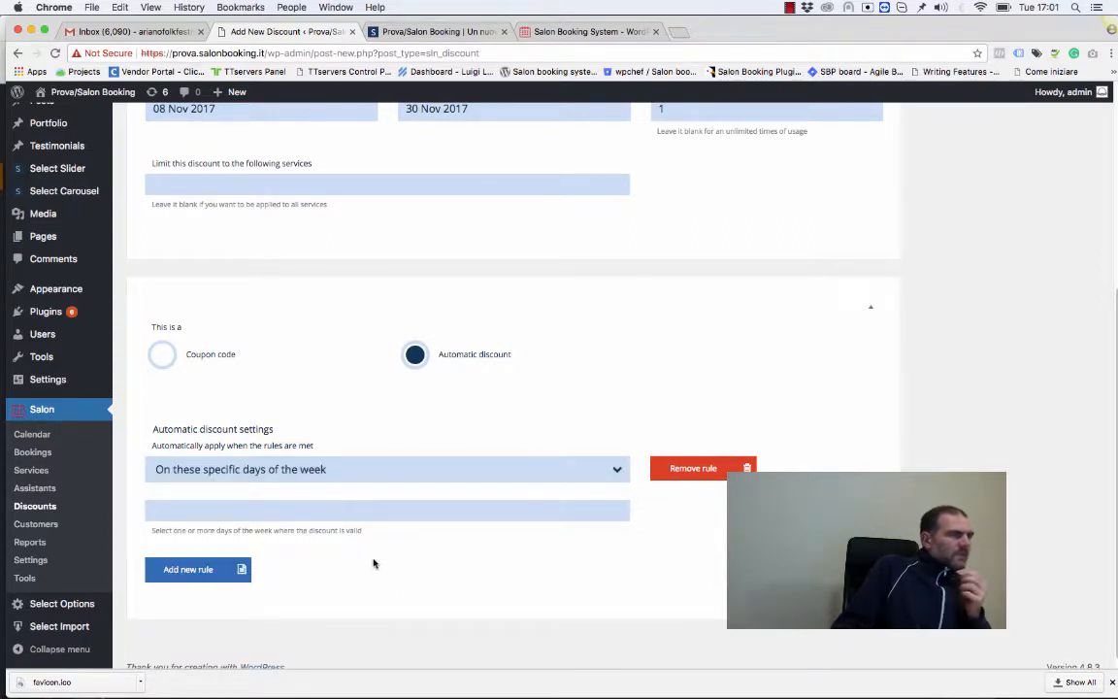
click(386, 508)
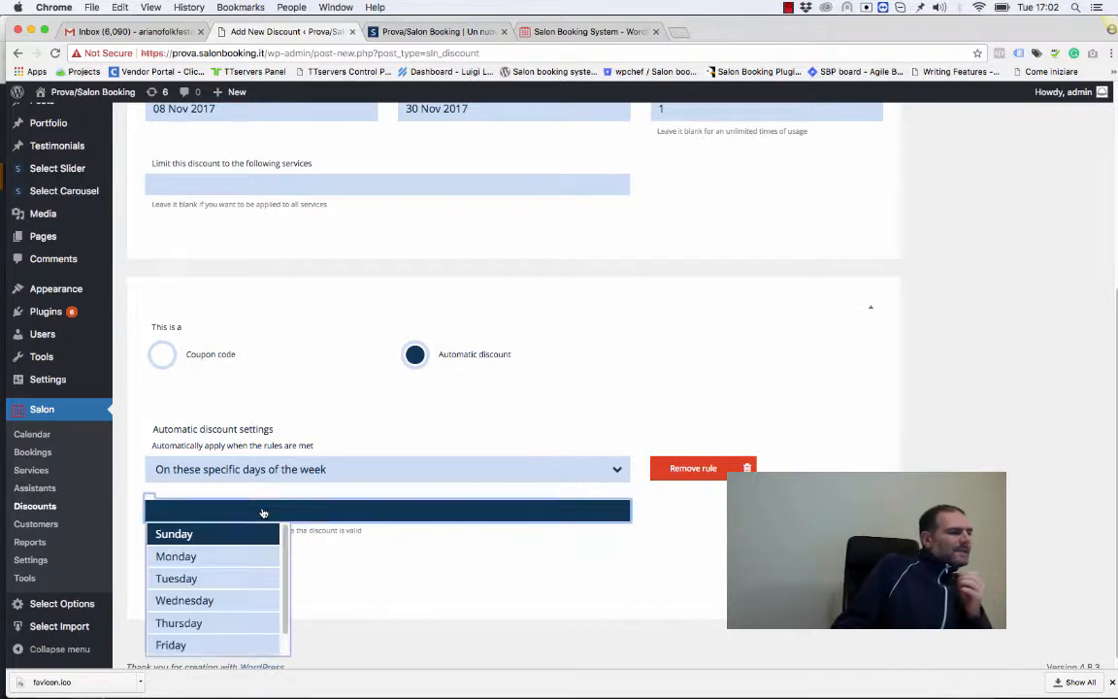
click(175, 578)
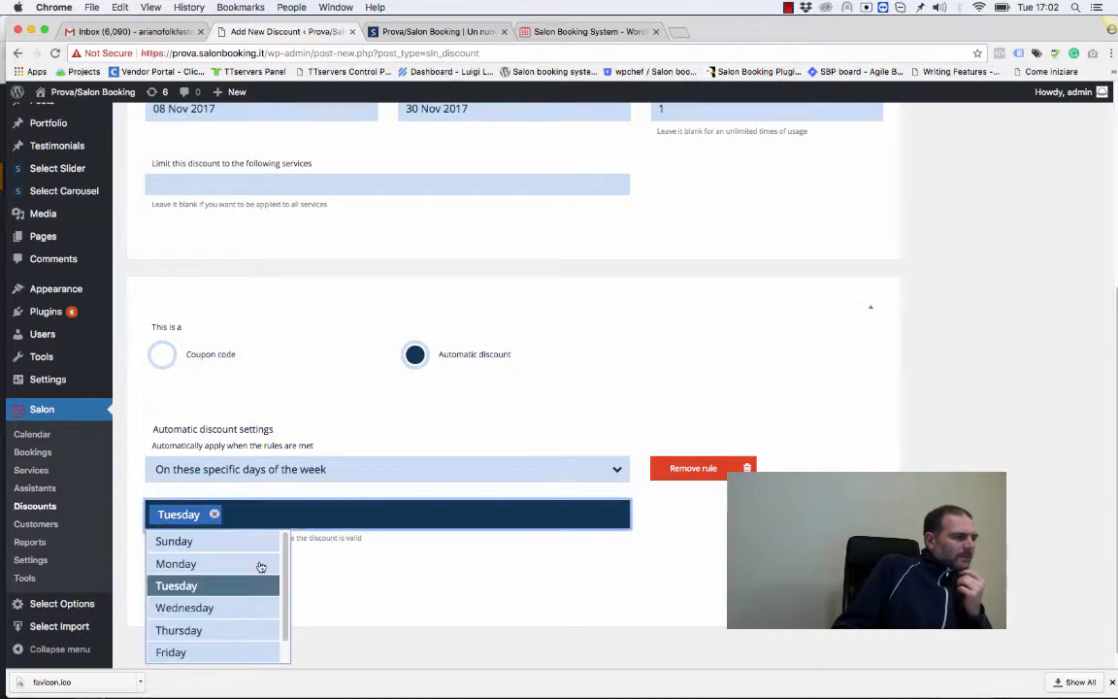
click(176, 629)
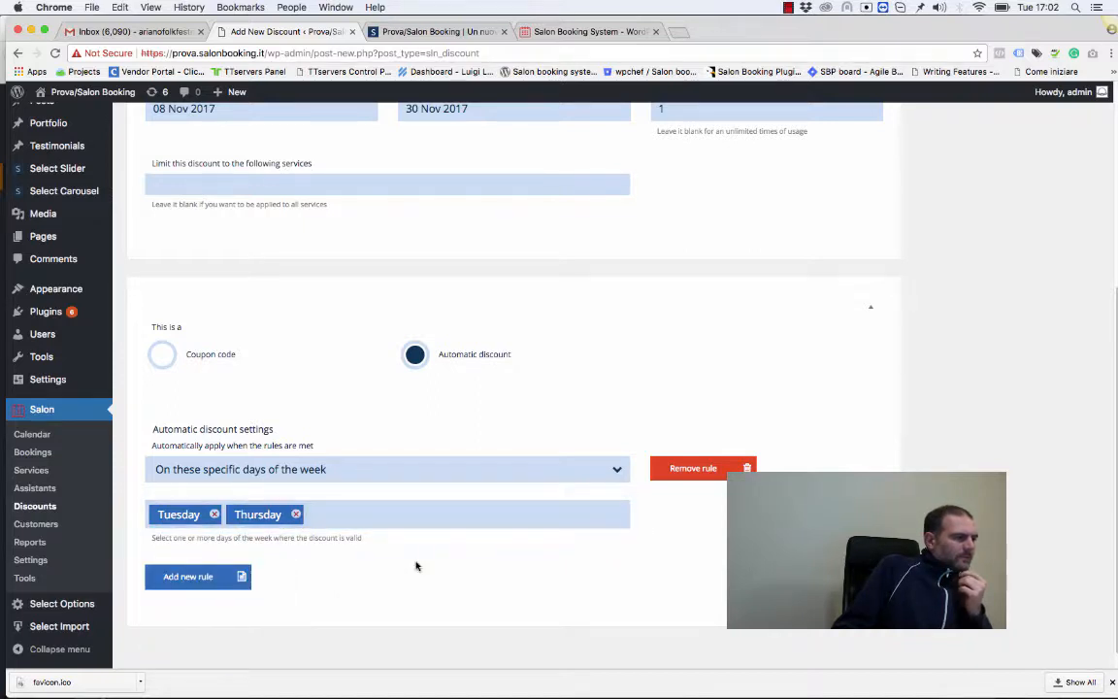
scroll(down, 3)
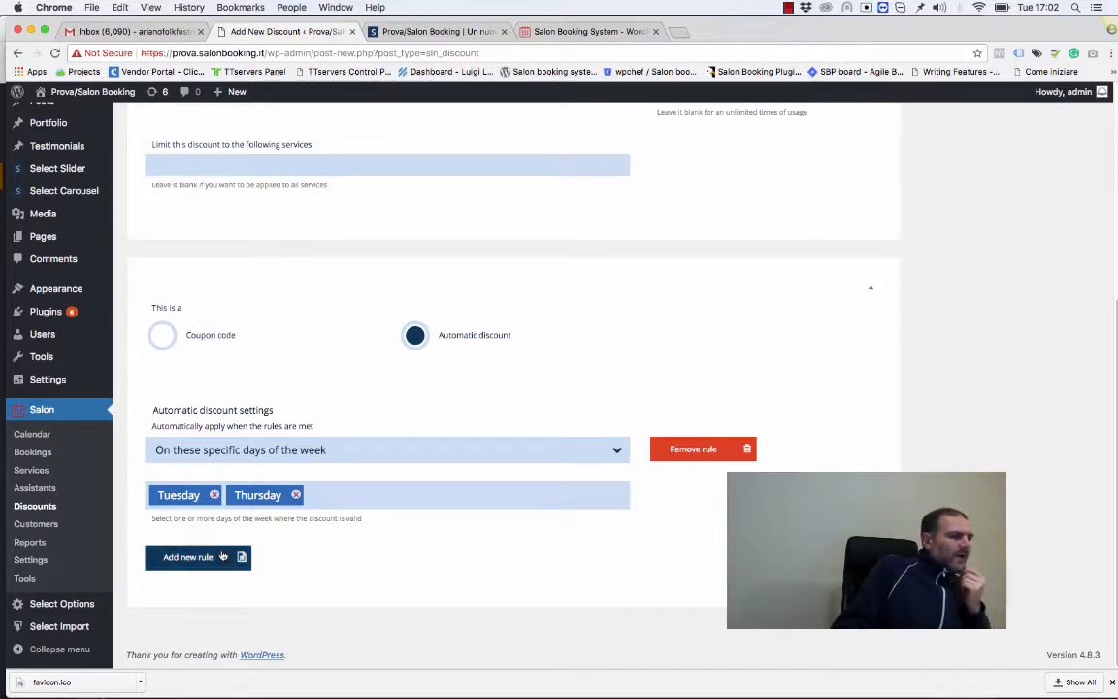
Add a second rule kept as 'Reservations collected by a single customer'.
click(198, 557)
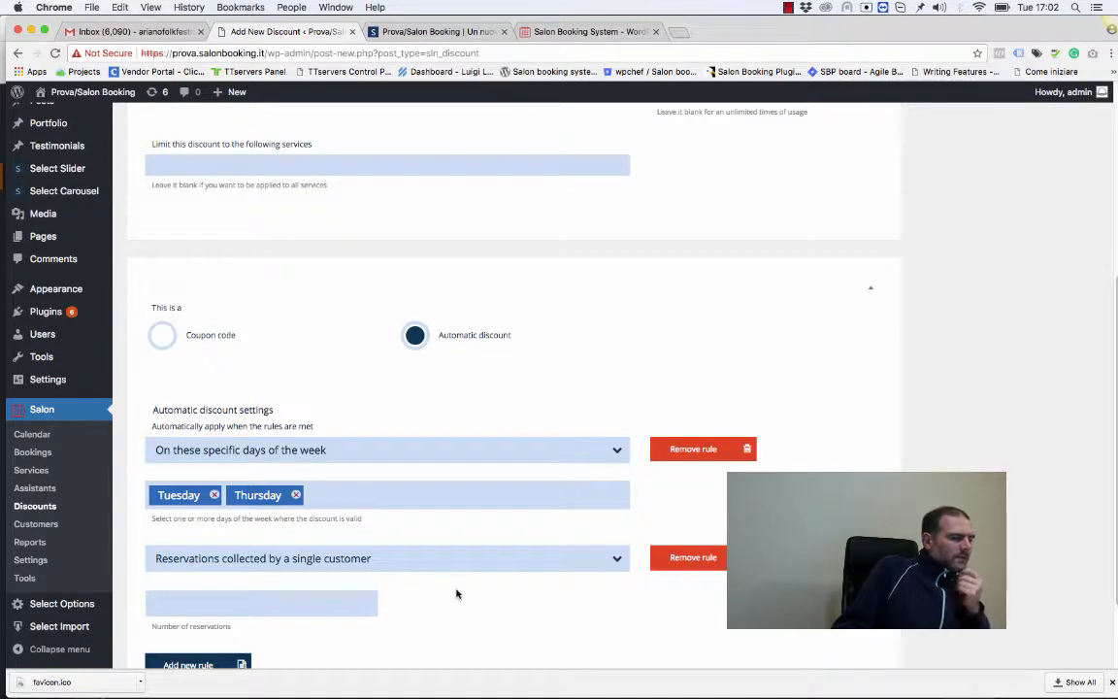
scroll(down, 3)
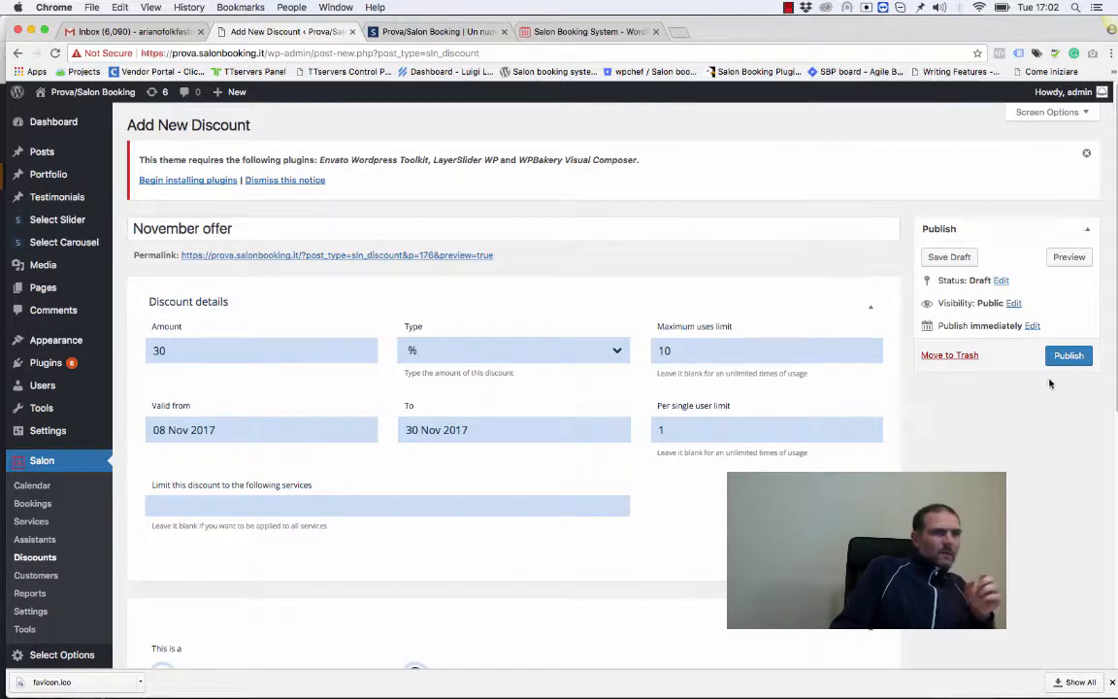
Publish the November offer discount and confirm both automatic rules remain on the page.
click(1068, 355)
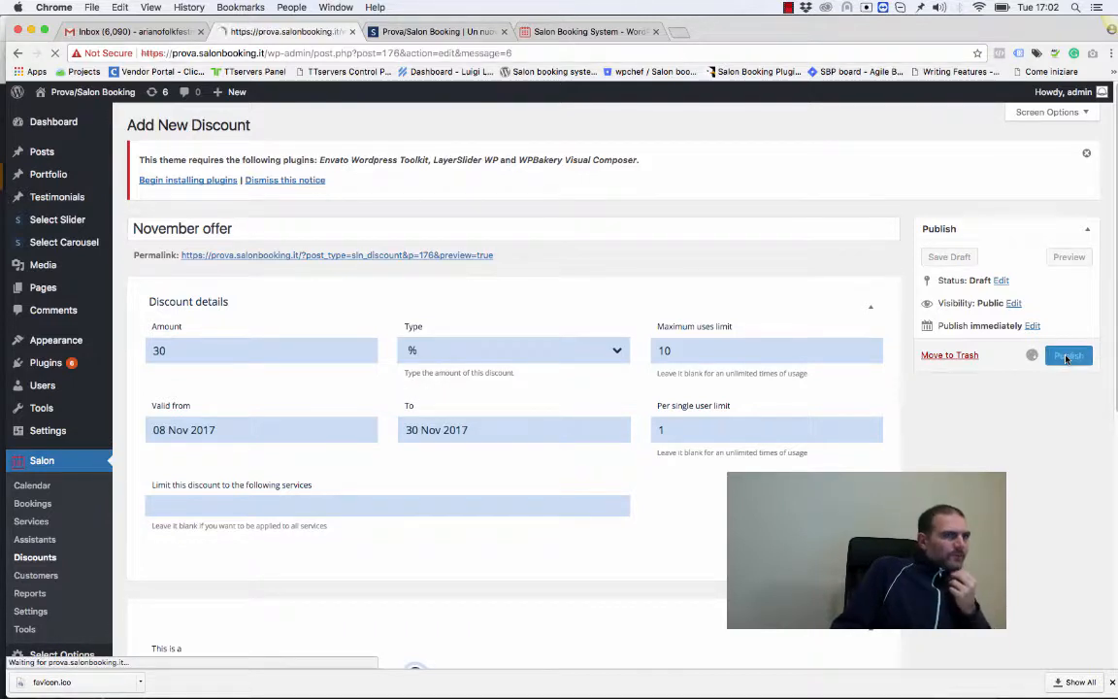
click(1068, 356)
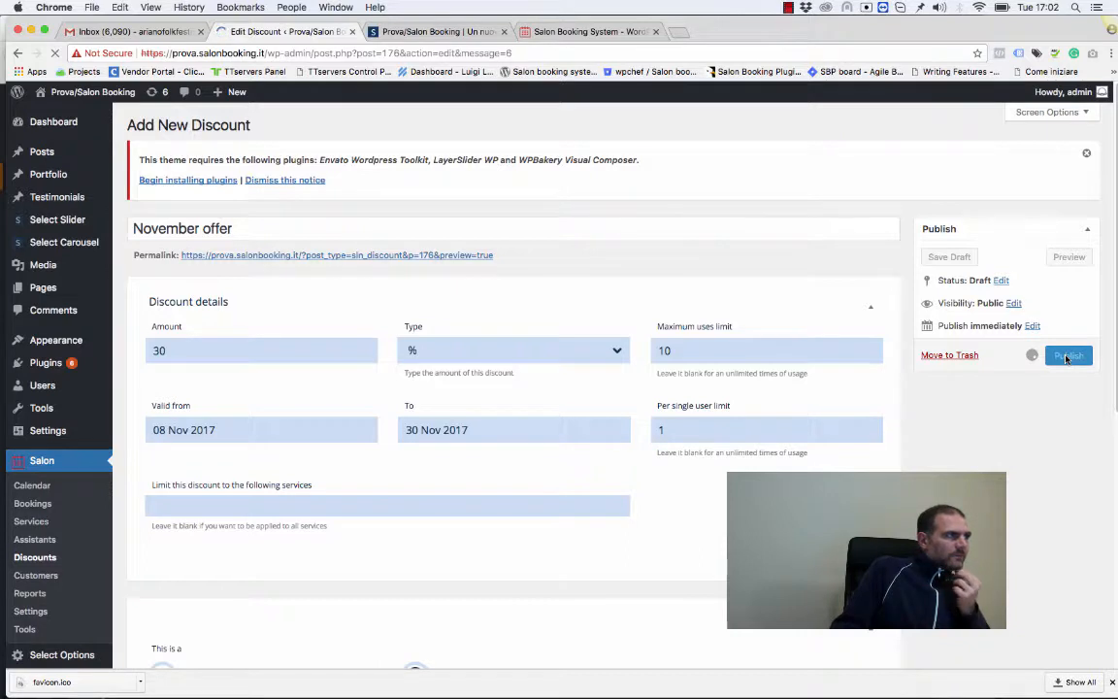
click(1067, 355)
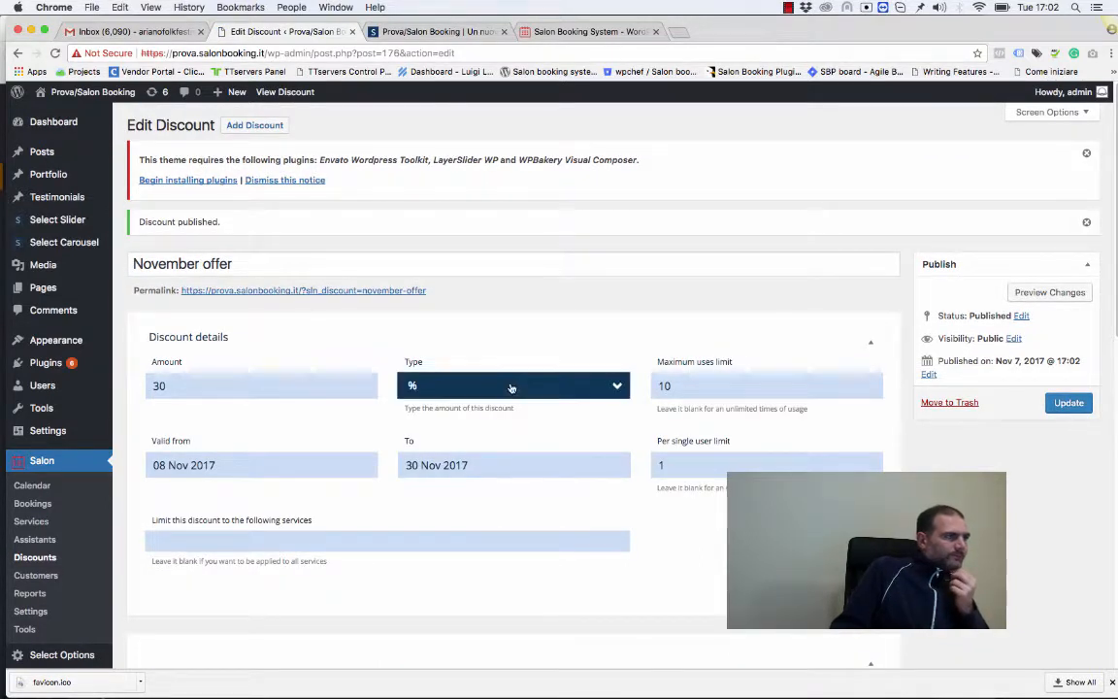
scroll(down, 3)
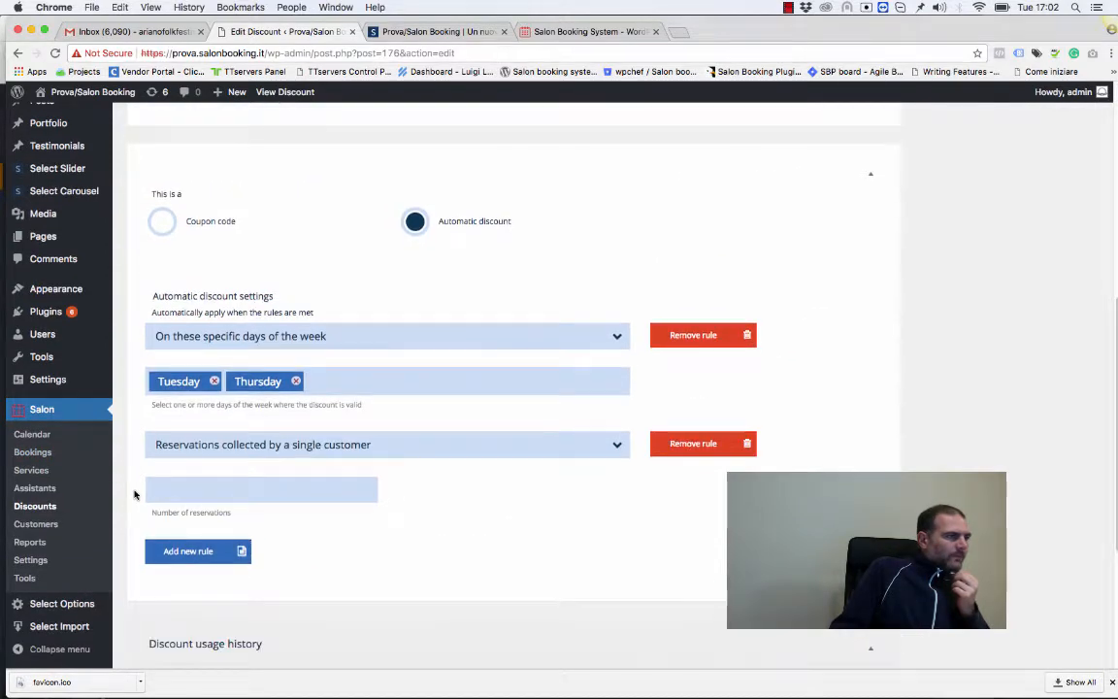
mouse_move(56, 507)
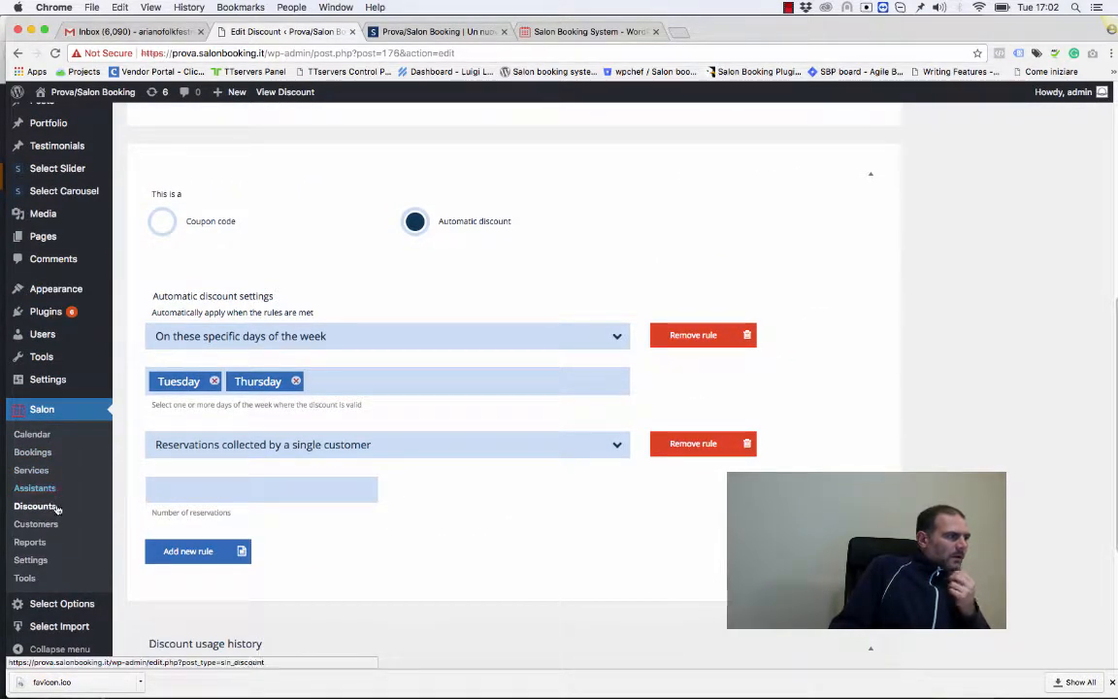
View the Discounts list showing November offer as a published 30% automatic discount.
click(35, 505)
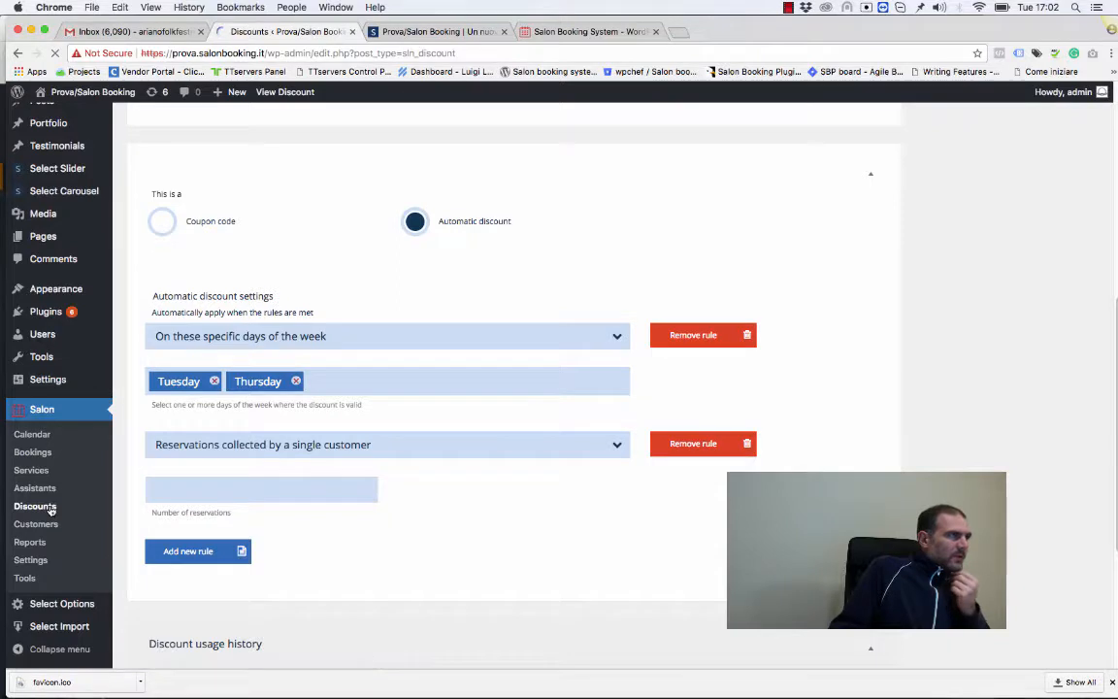
click(35, 504)
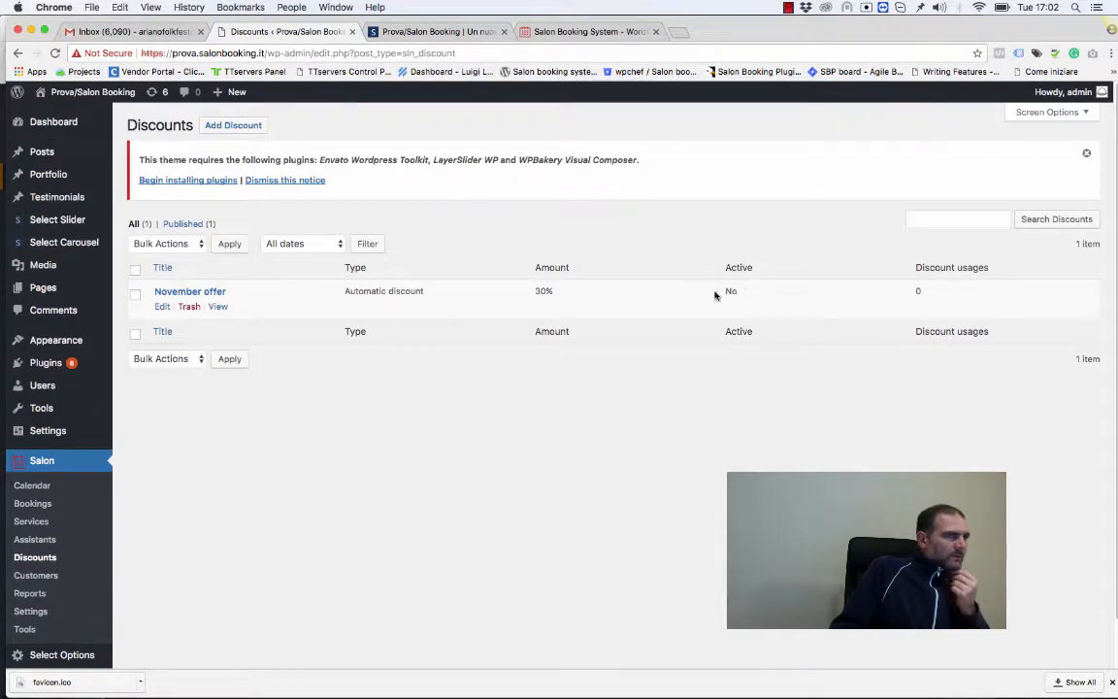
mouse_move(340, 307)
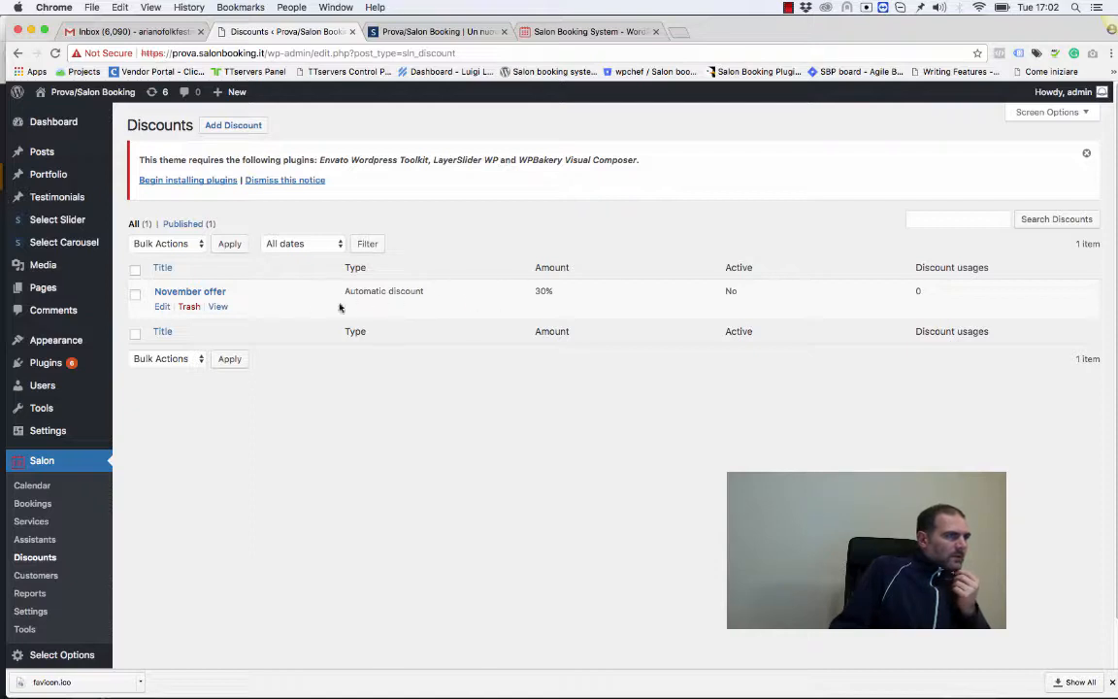
mouse_move(403, 300)
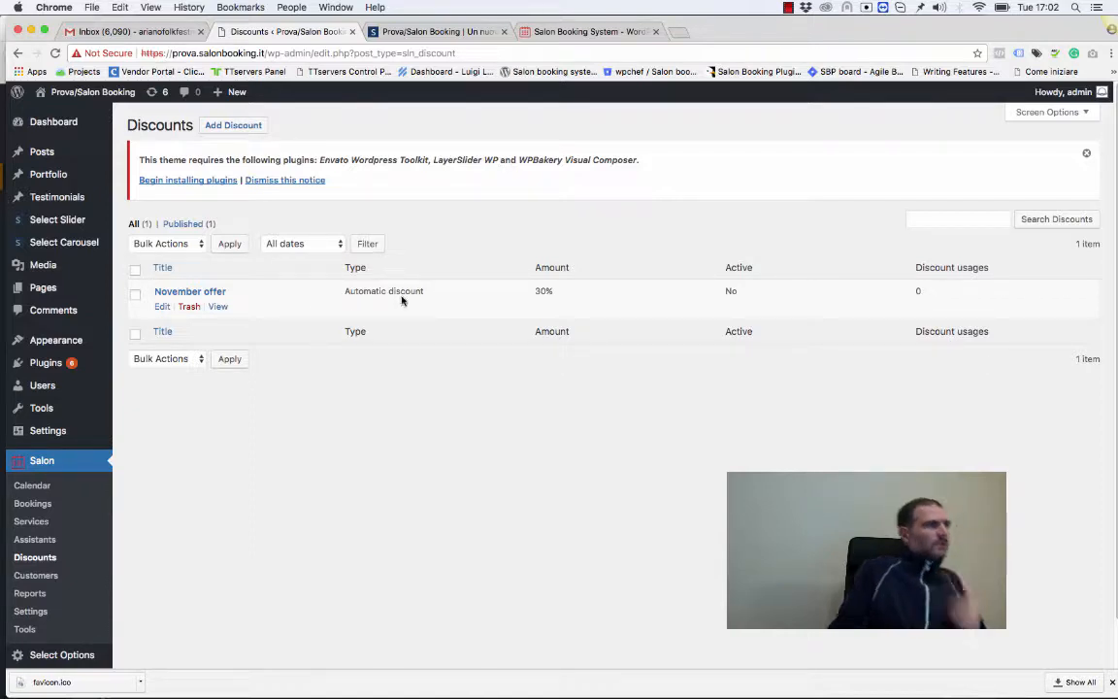
mouse_move(469, 299)
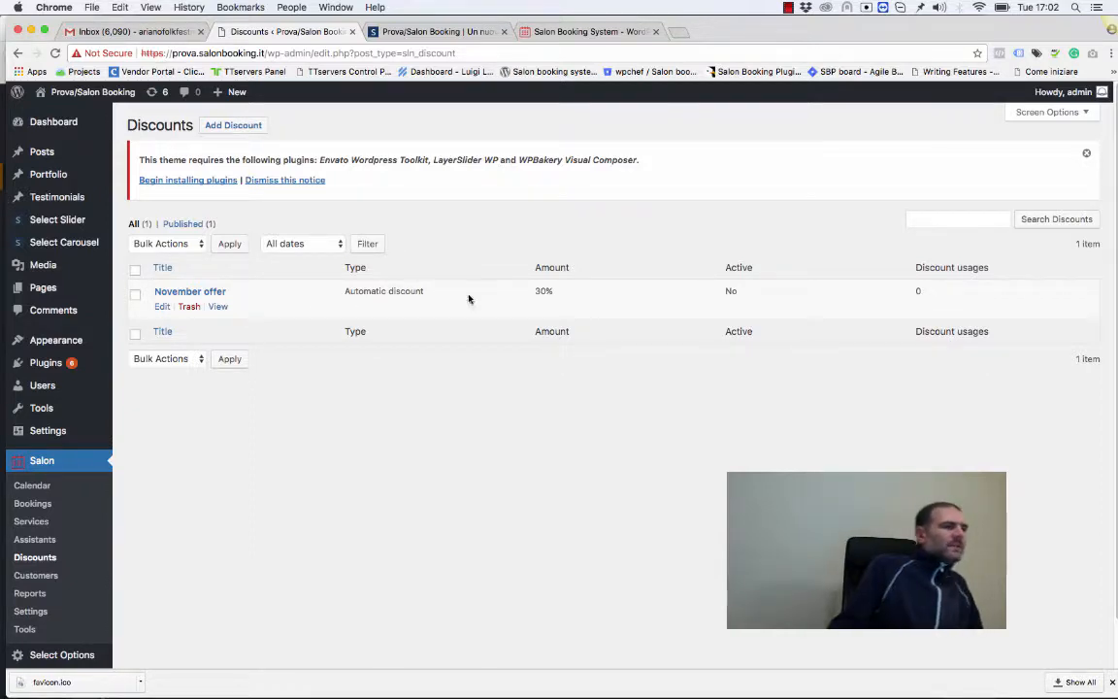
double_click(544, 292)
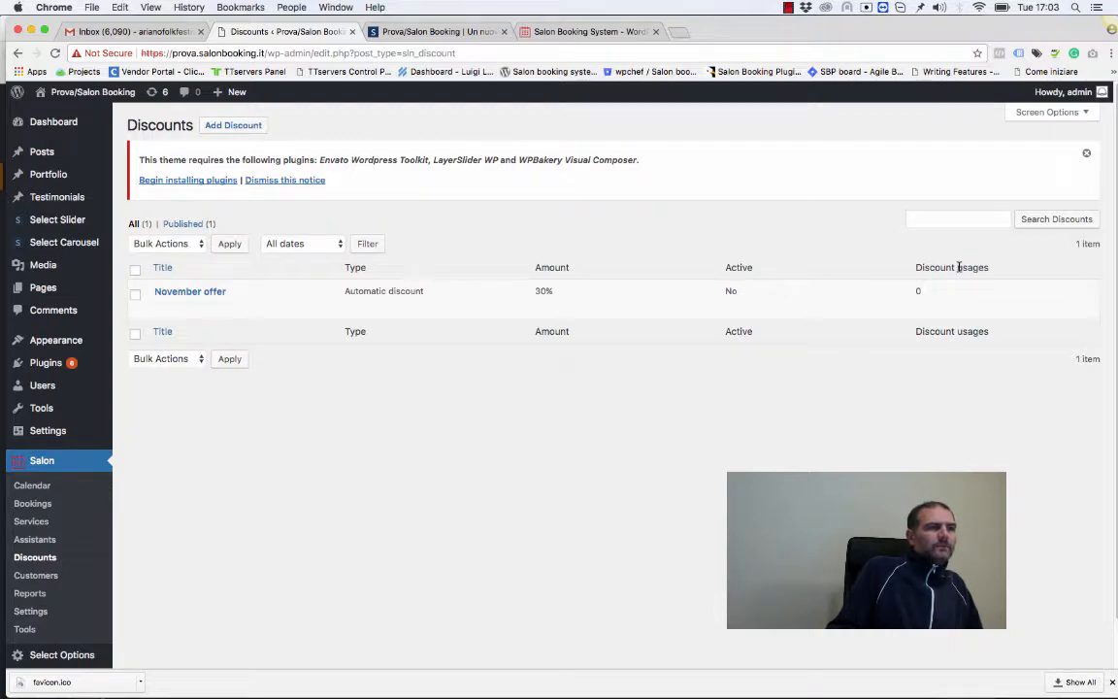
mouse_move(190, 292)
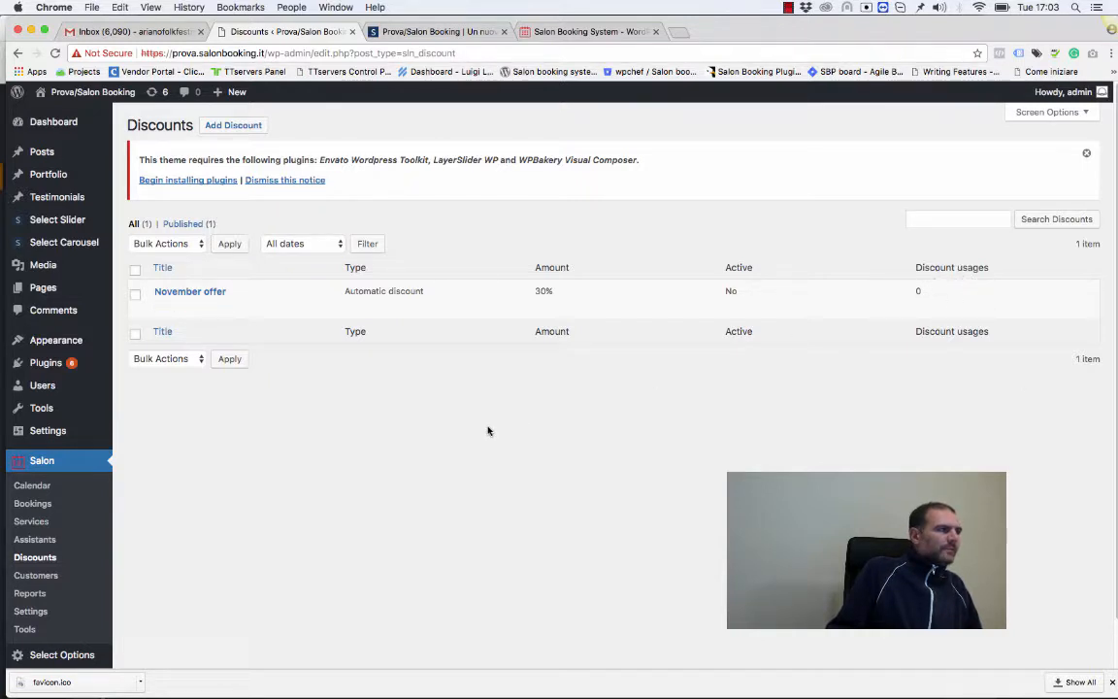
mouse_move(190, 291)
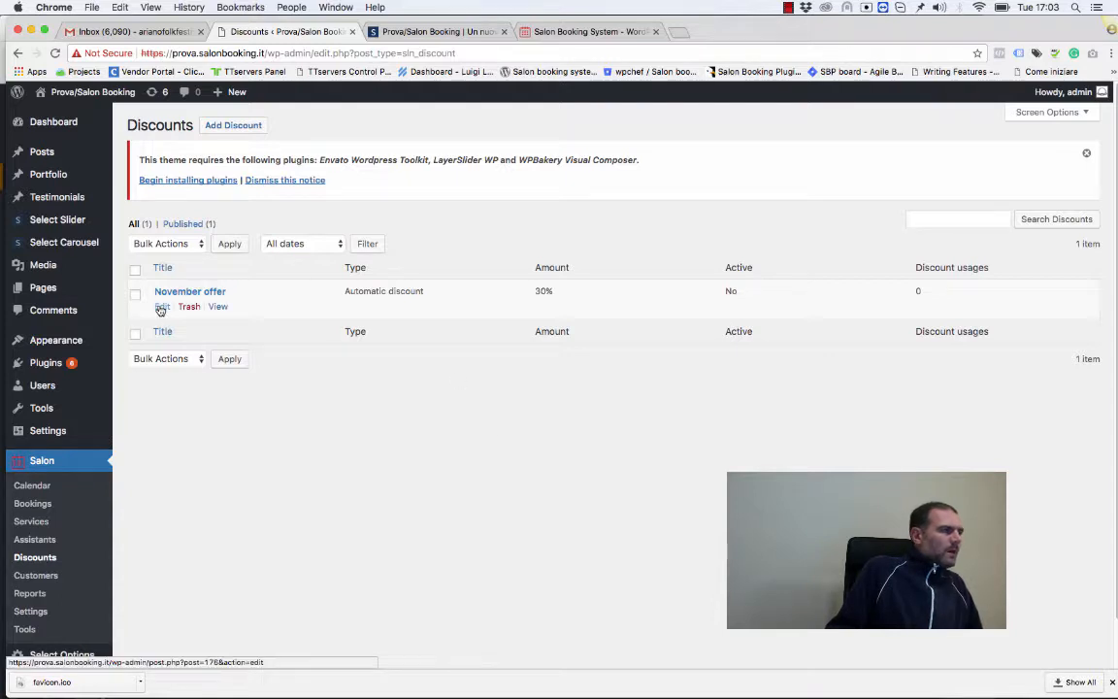
Reopen November offer for editing and review its rules and empty usage history.
click(161, 306)
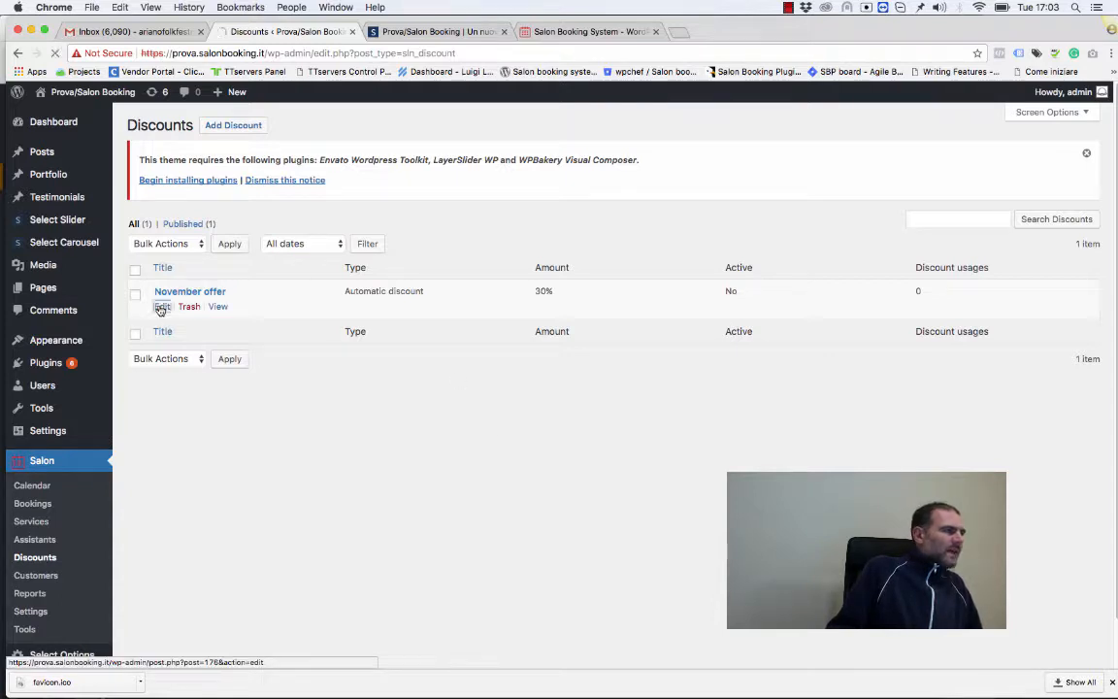
click(161, 307)
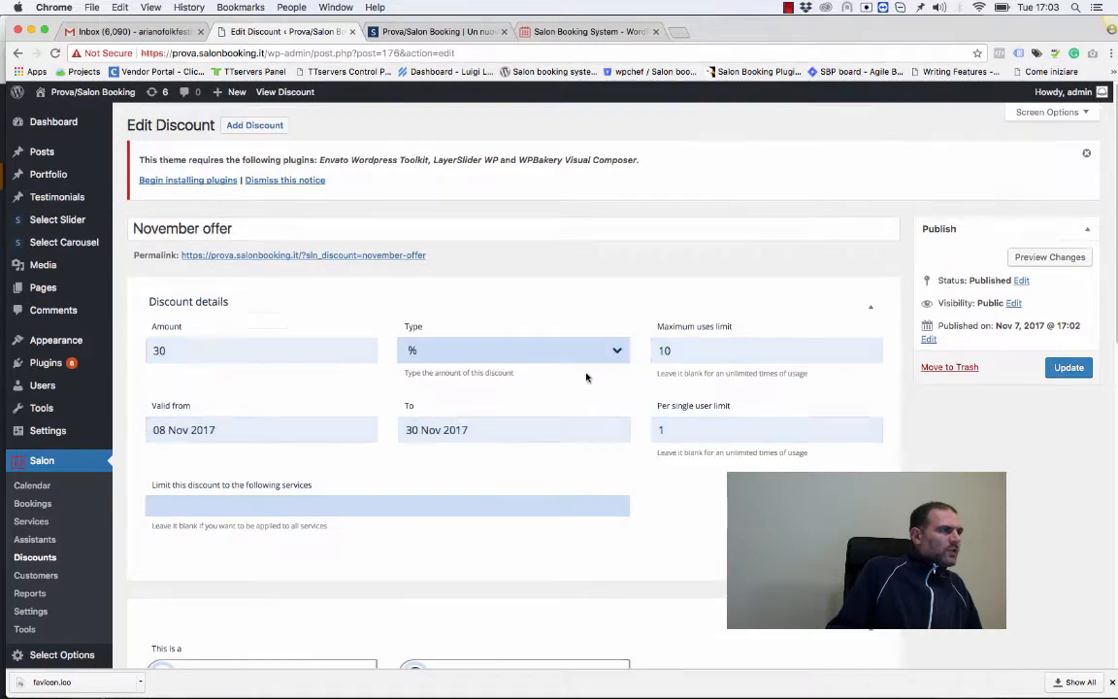
scroll(down, 3)
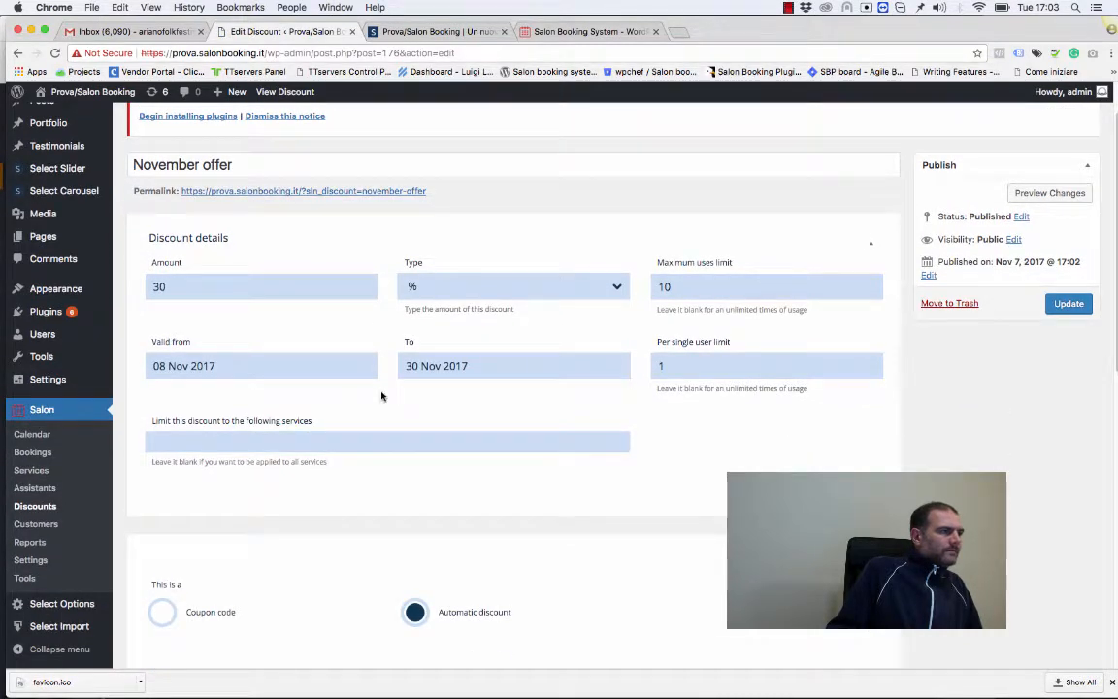
scroll(down, 3)
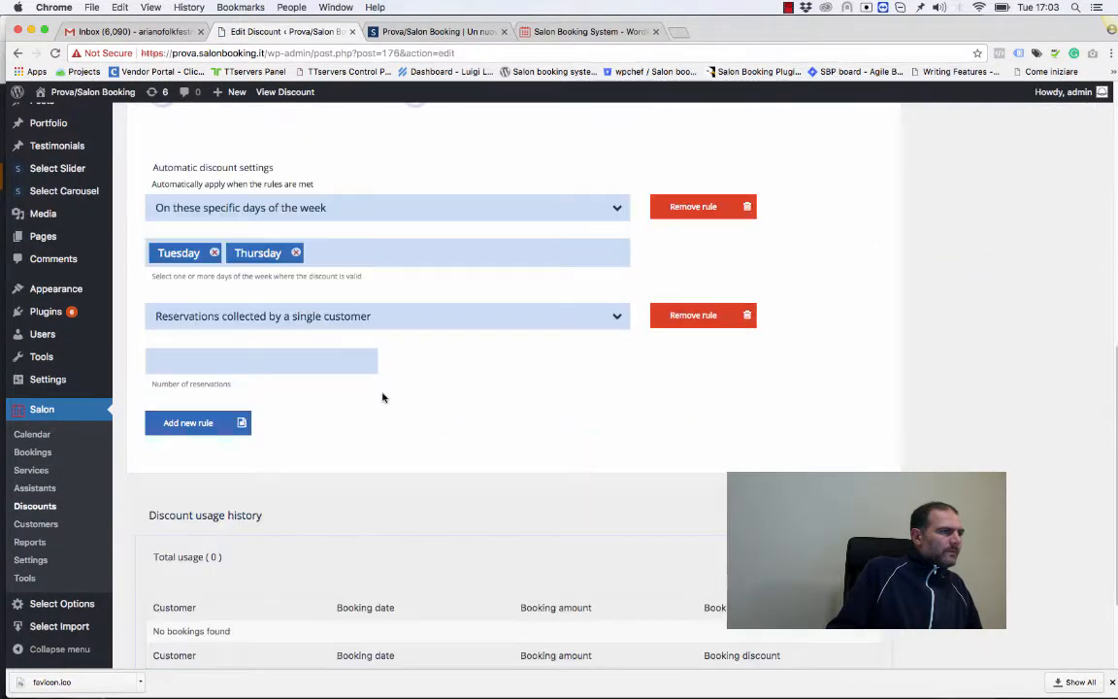
scroll(down, 3)
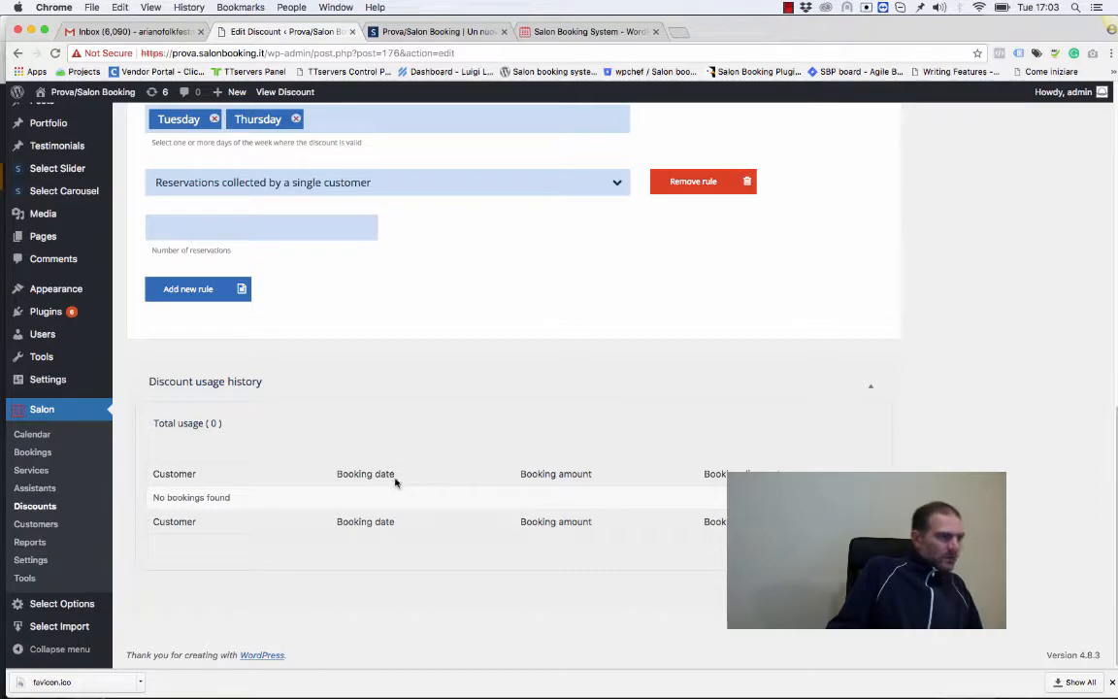
mouse_move(594, 485)
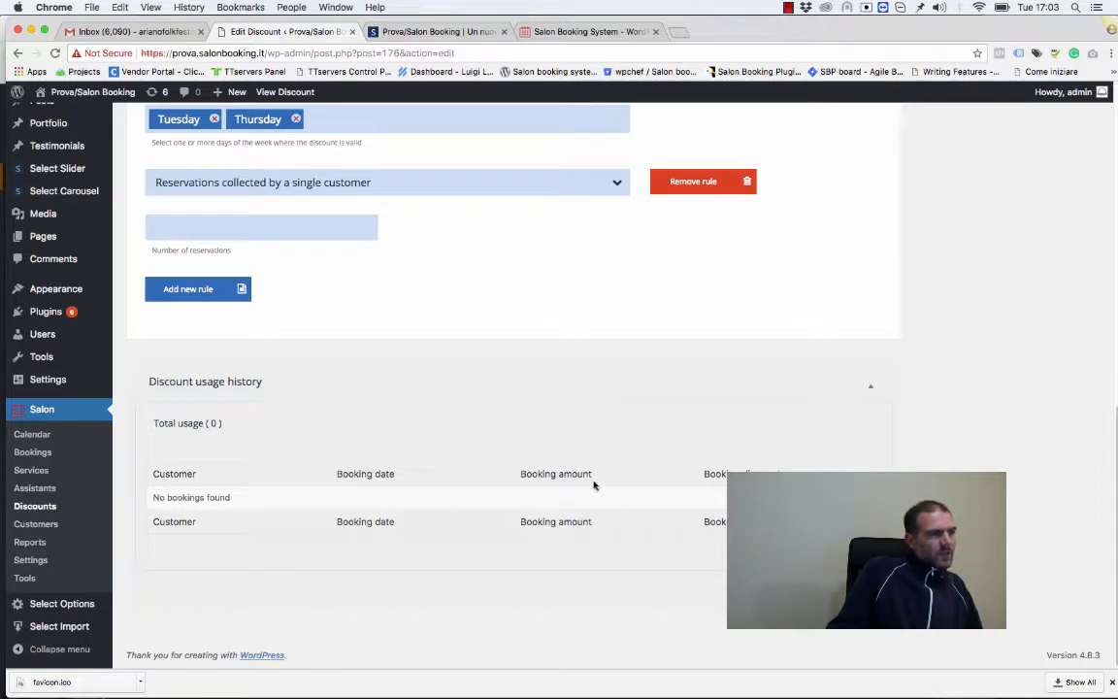